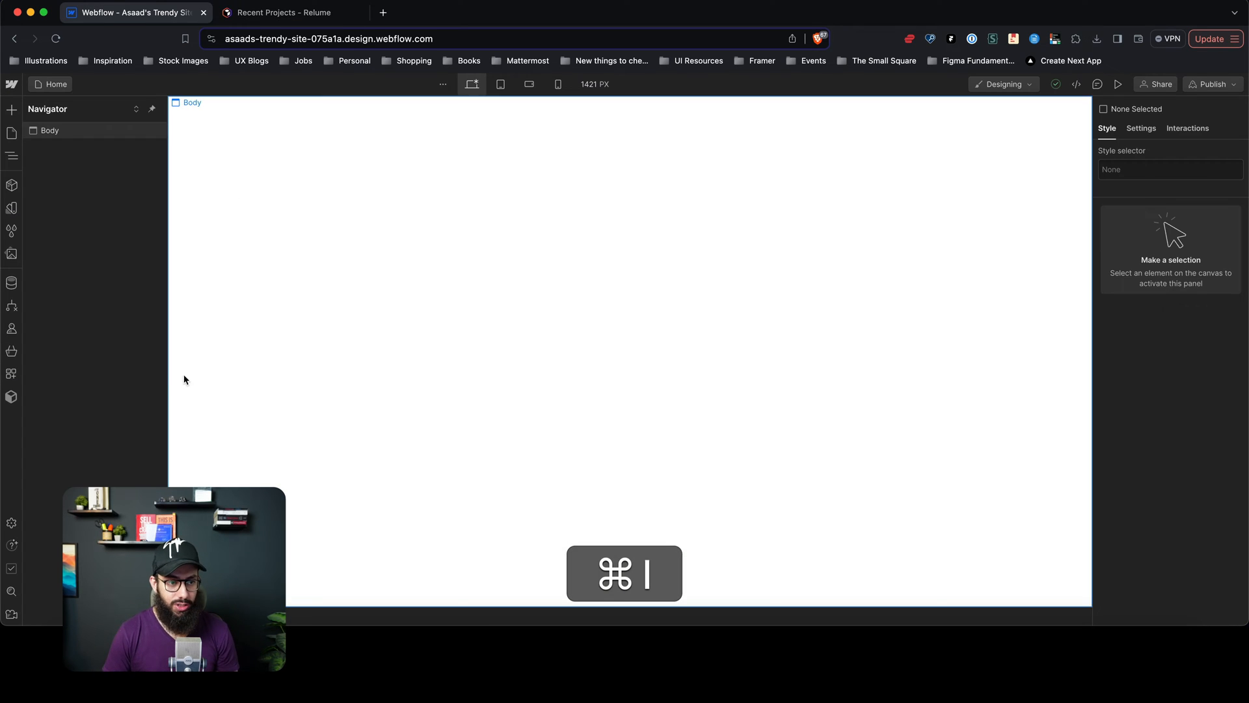
View the Apps list showing Relume Site Builder Import among the connected apps
click(12, 374)
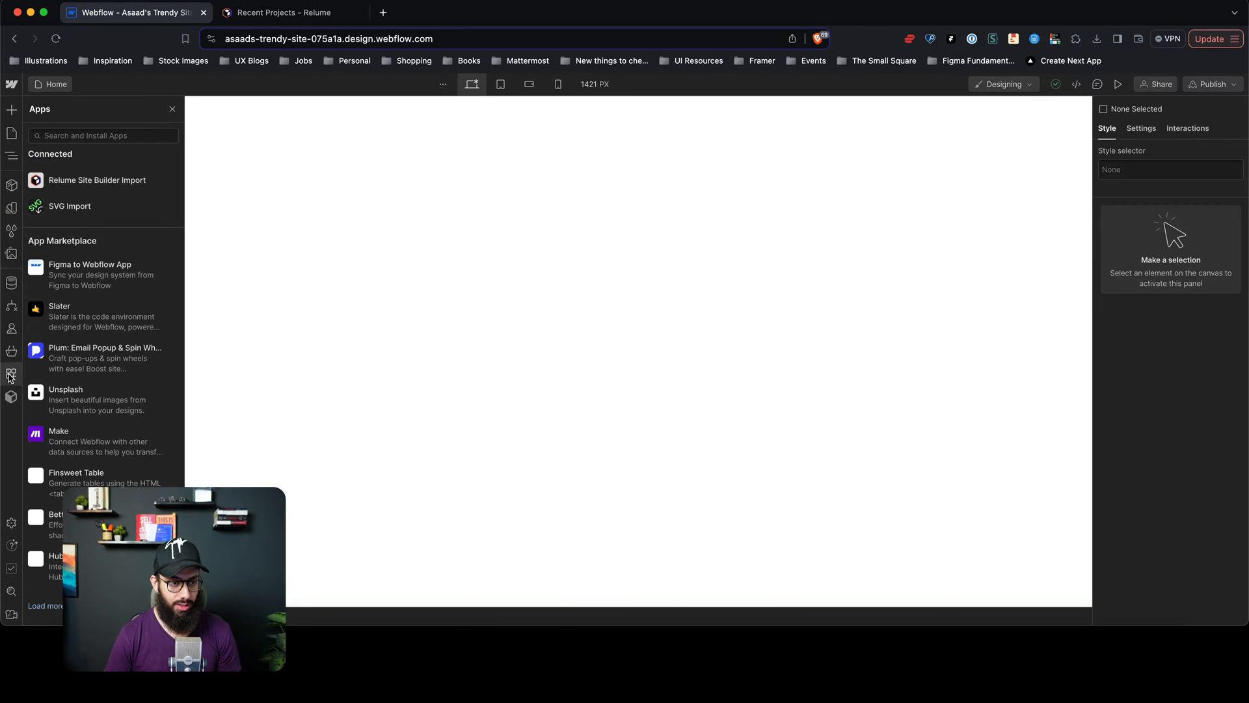
mouse_move(125, 198)
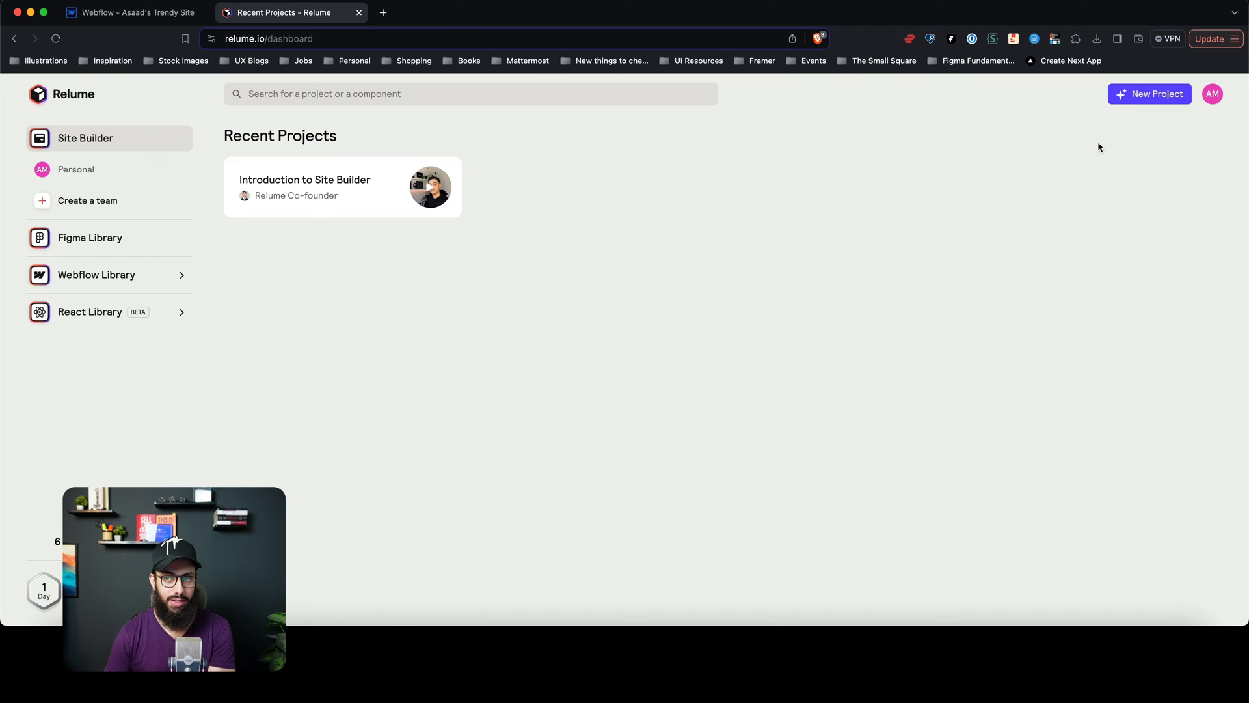
Start a new project and enter the prompt describing an agency with SaaS design, development services and AI marketing
click(334, 186)
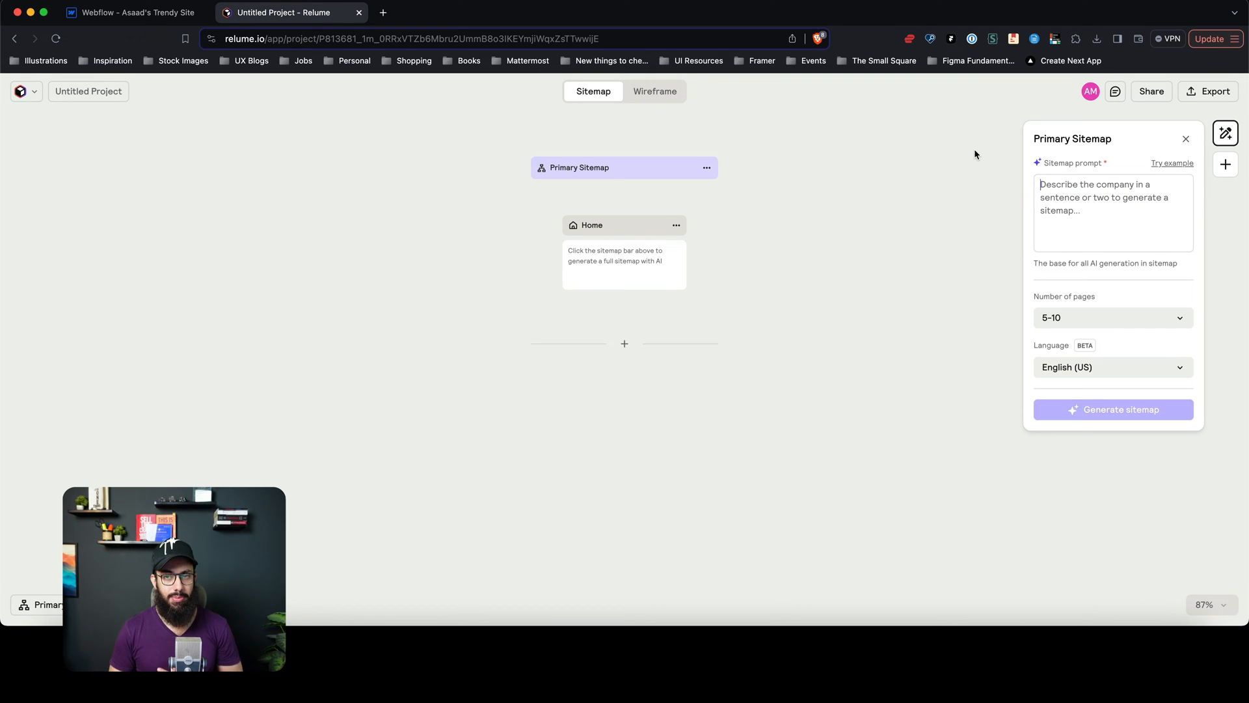
mouse_move(1018, 134)
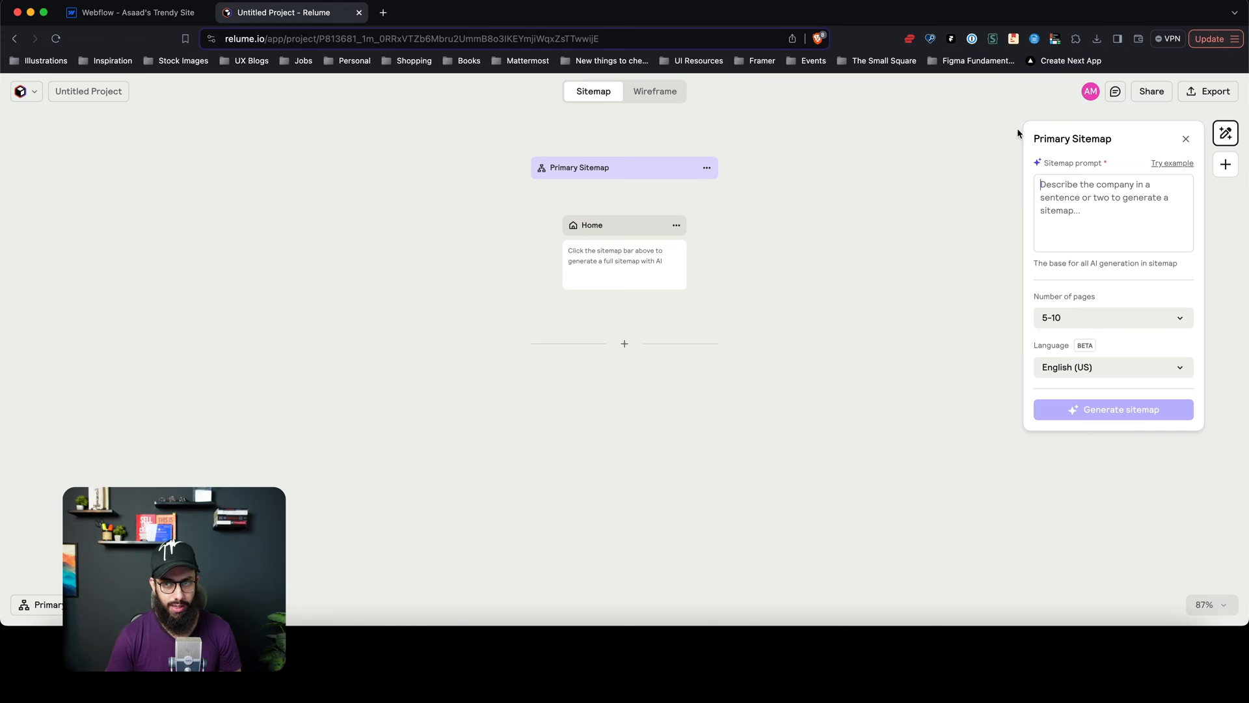
mouse_move(592, 95)
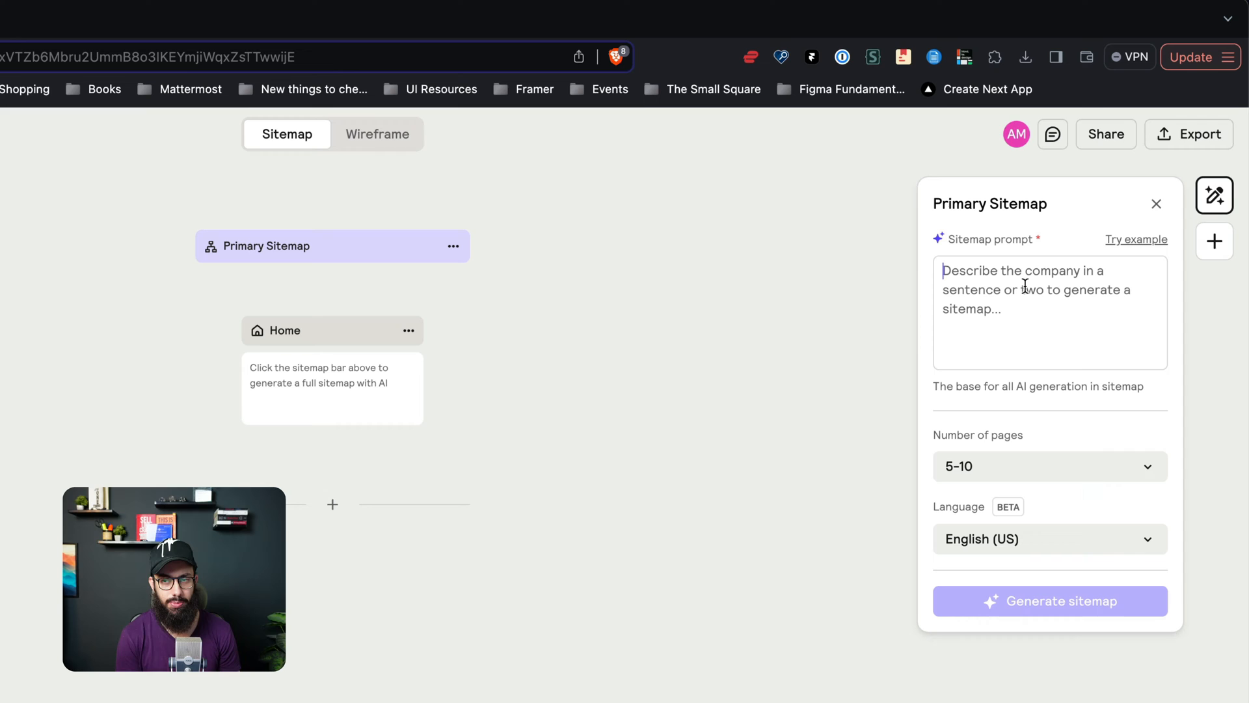
text(An agency that offers SAAS design and d)
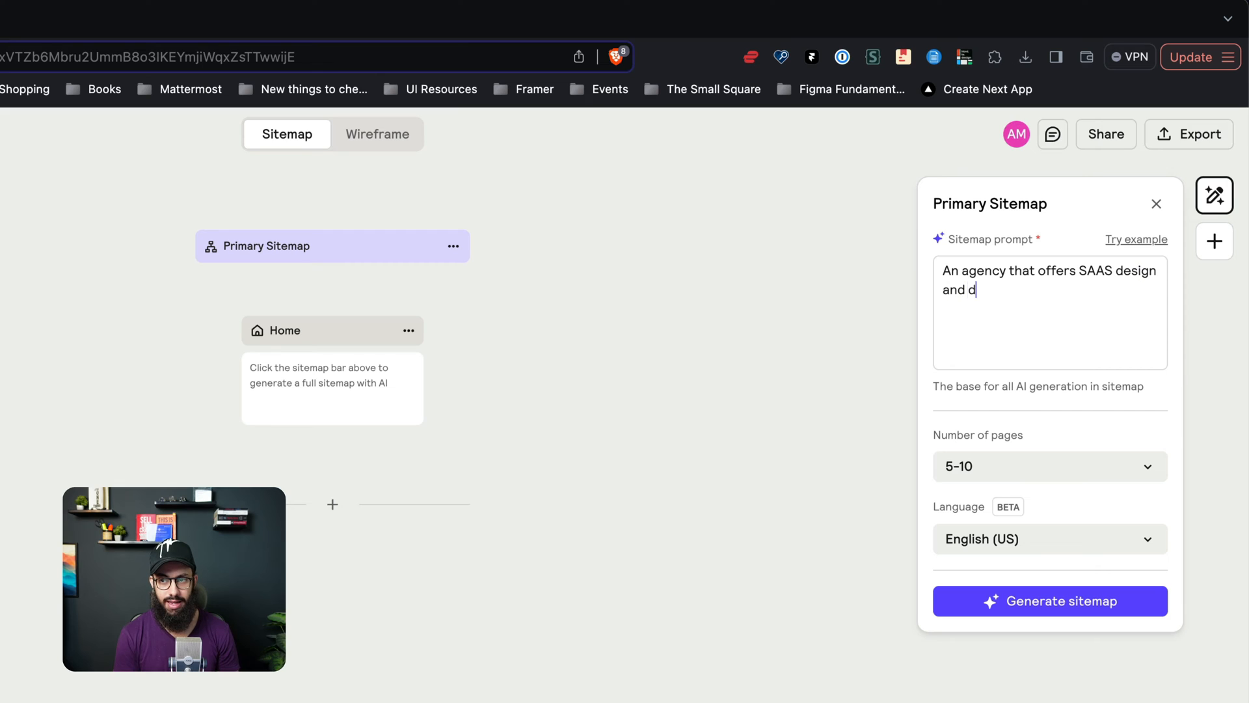
text(evelopment serv)
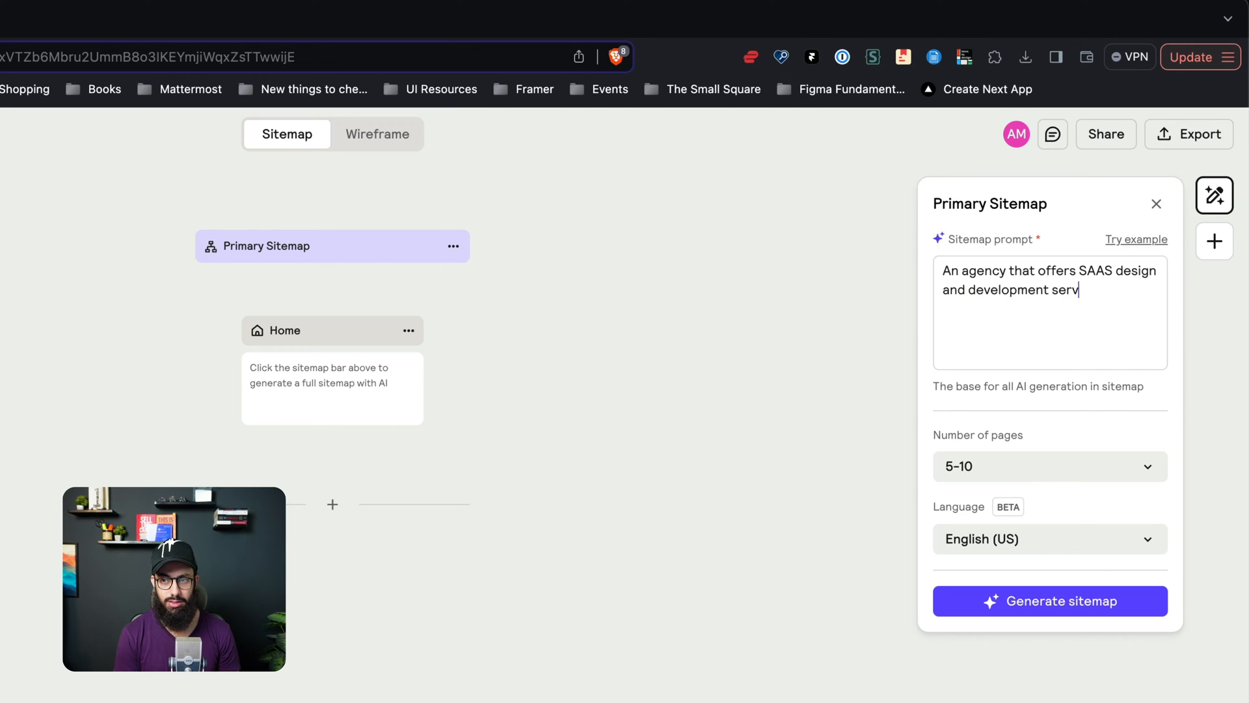
text(ice)
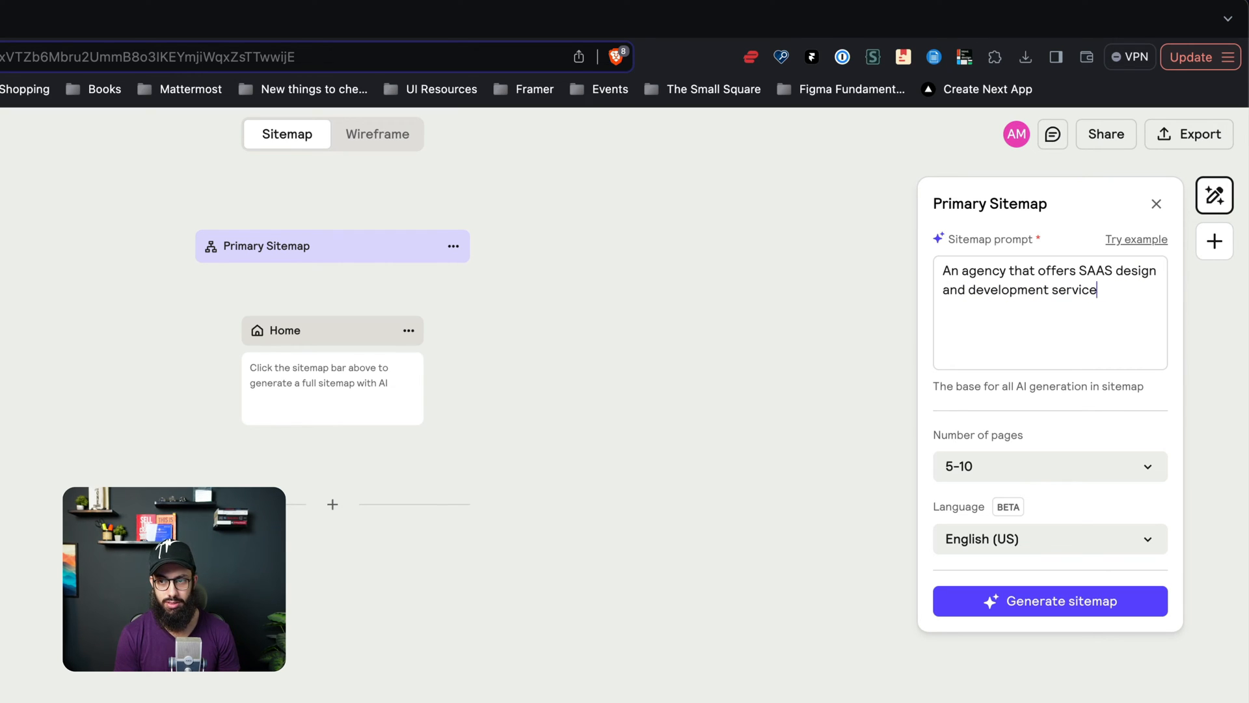
text(s, along with AI)
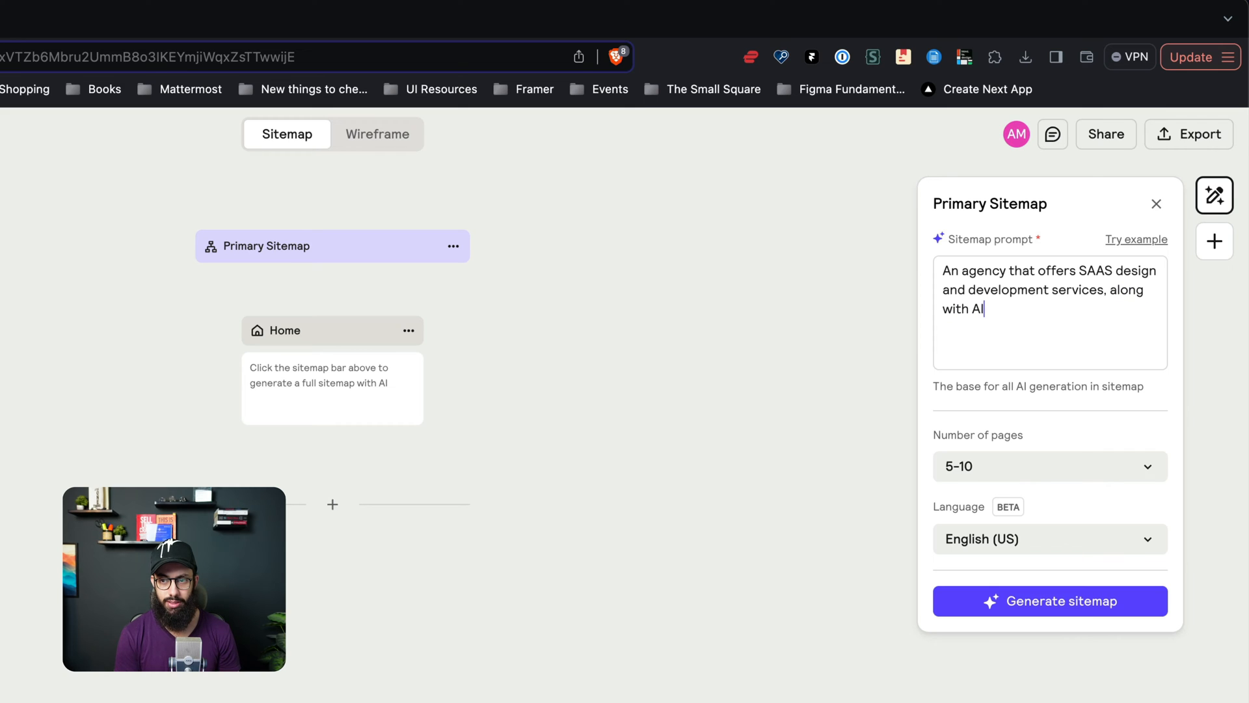
text(marketing.)
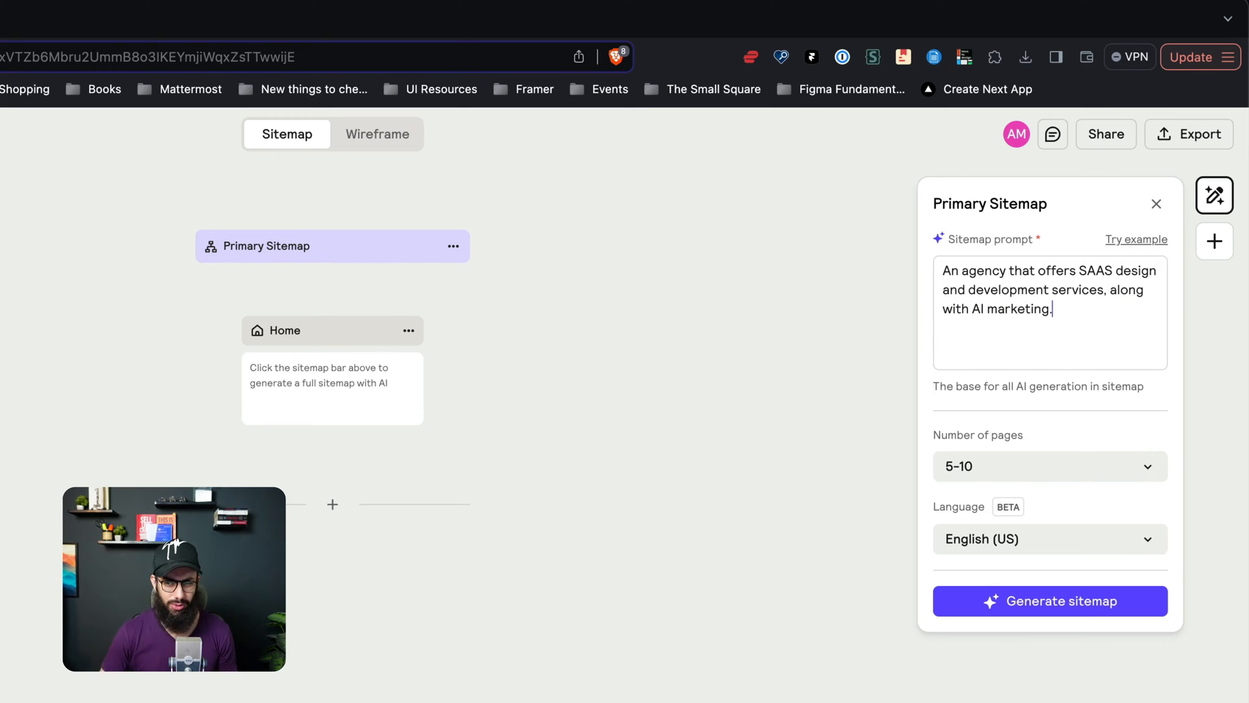
click(1049, 466)
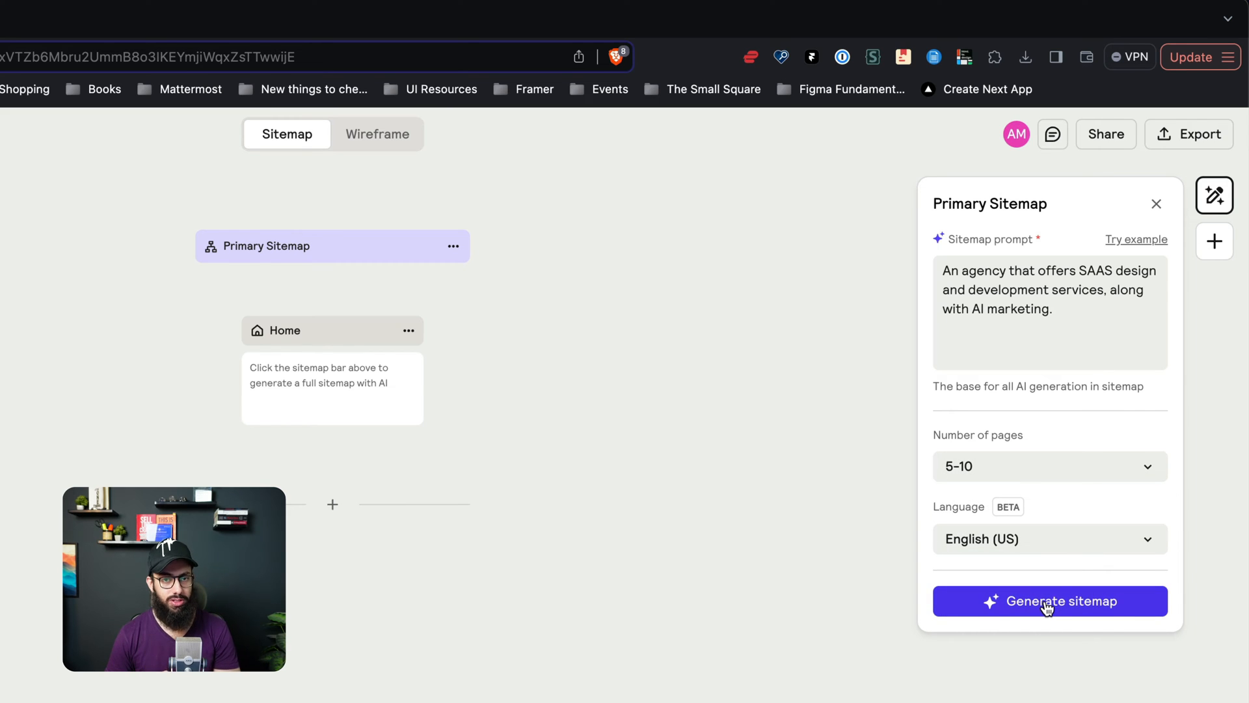
Generate the sitemap and review the Home sections and child pages About Us, Services and Blog
click(1049, 601)
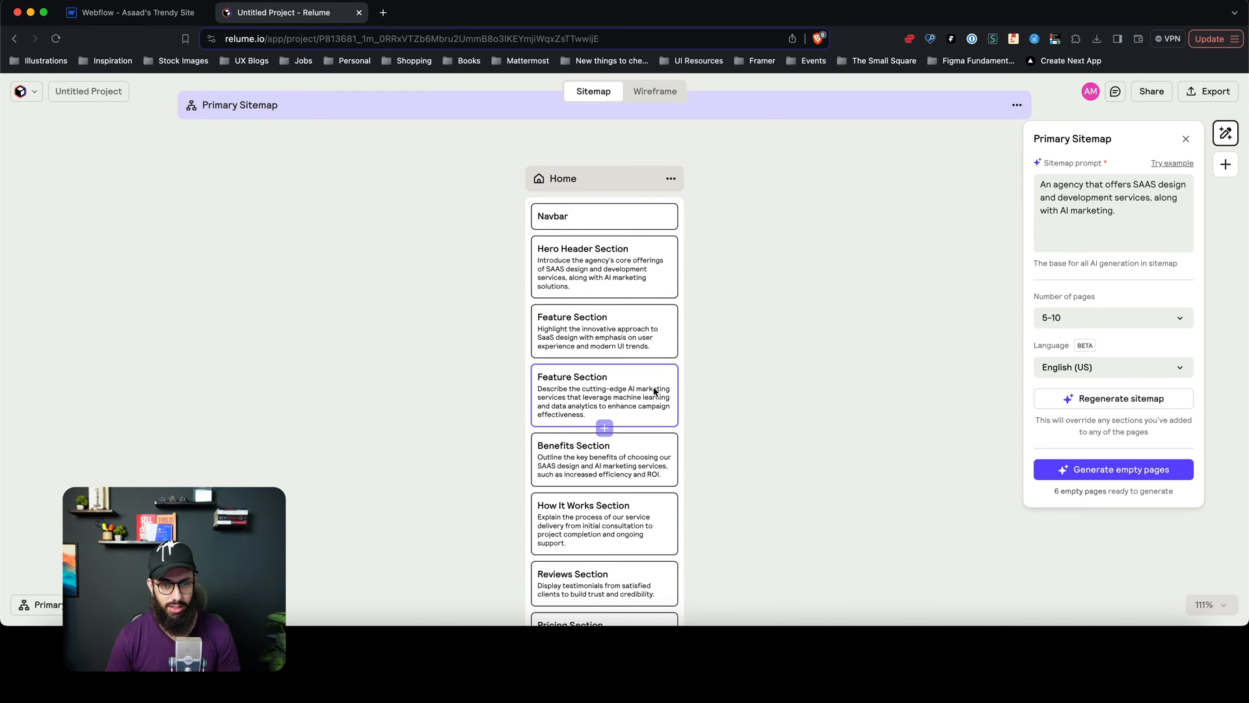
click(602, 396)
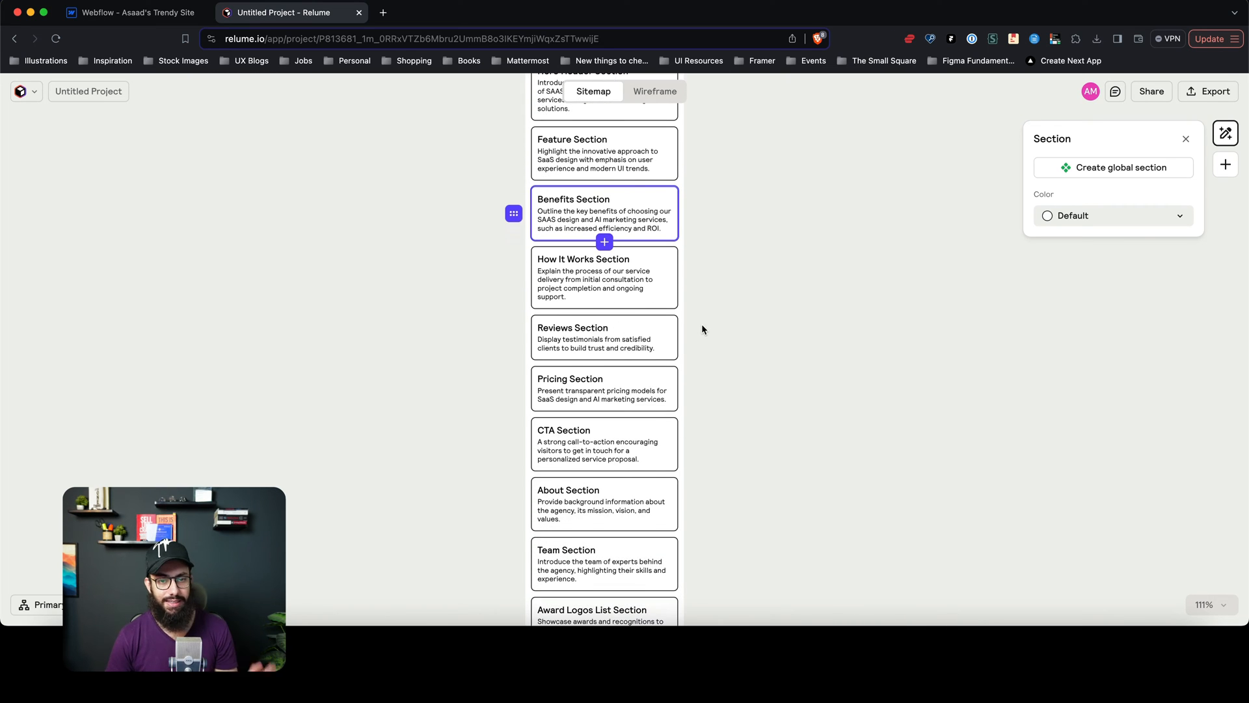
scroll(down, 3)
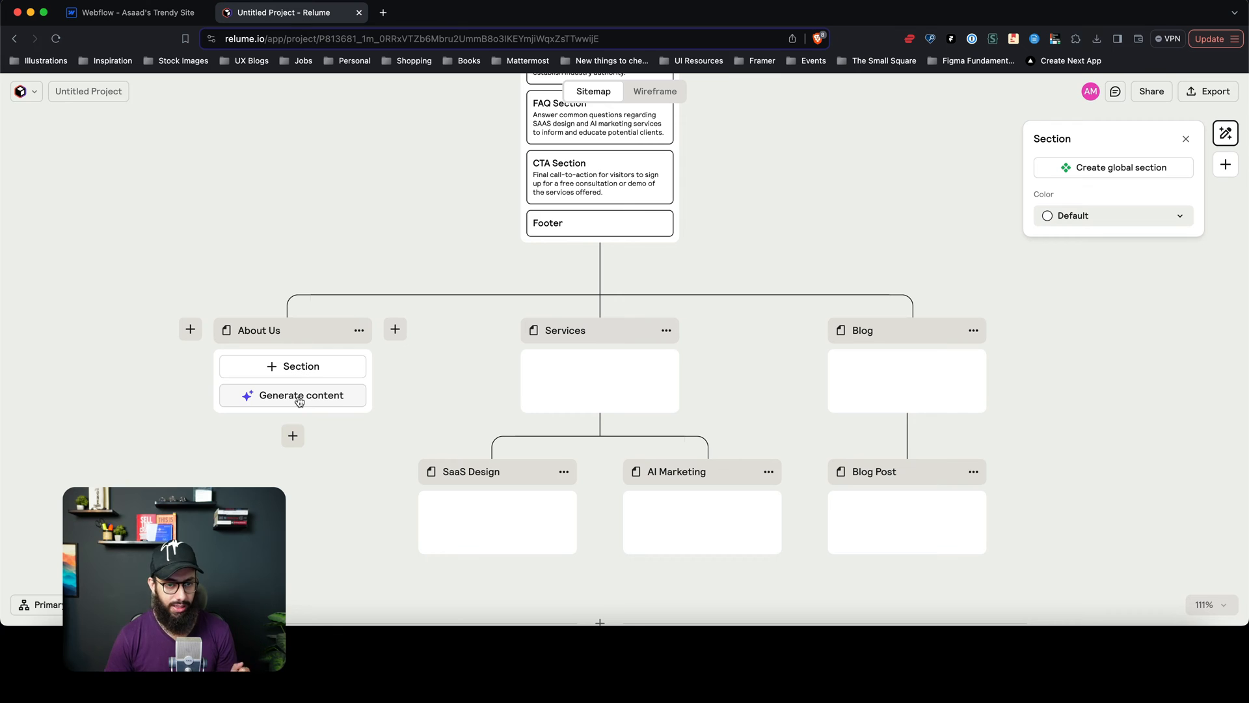
Generate About Us content, then add a 'Contact us' page and generate its sections
click(300, 395)
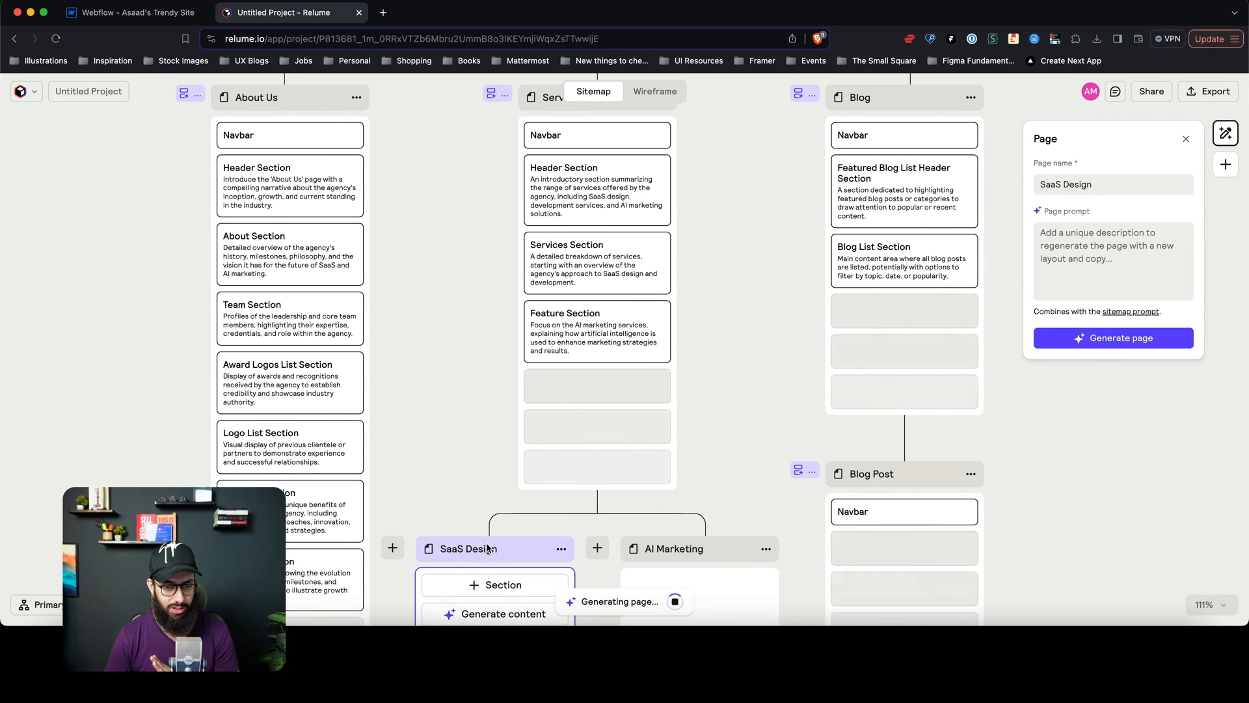
scroll(down, 3)
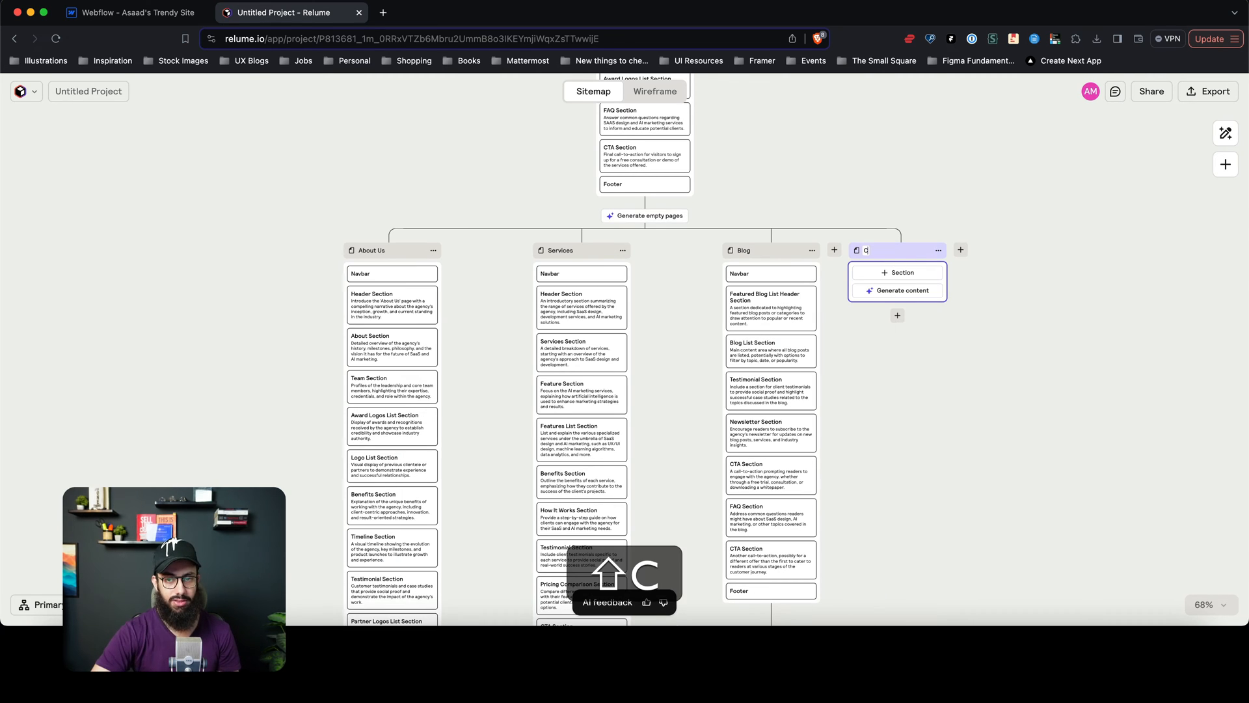
text(Contact us)
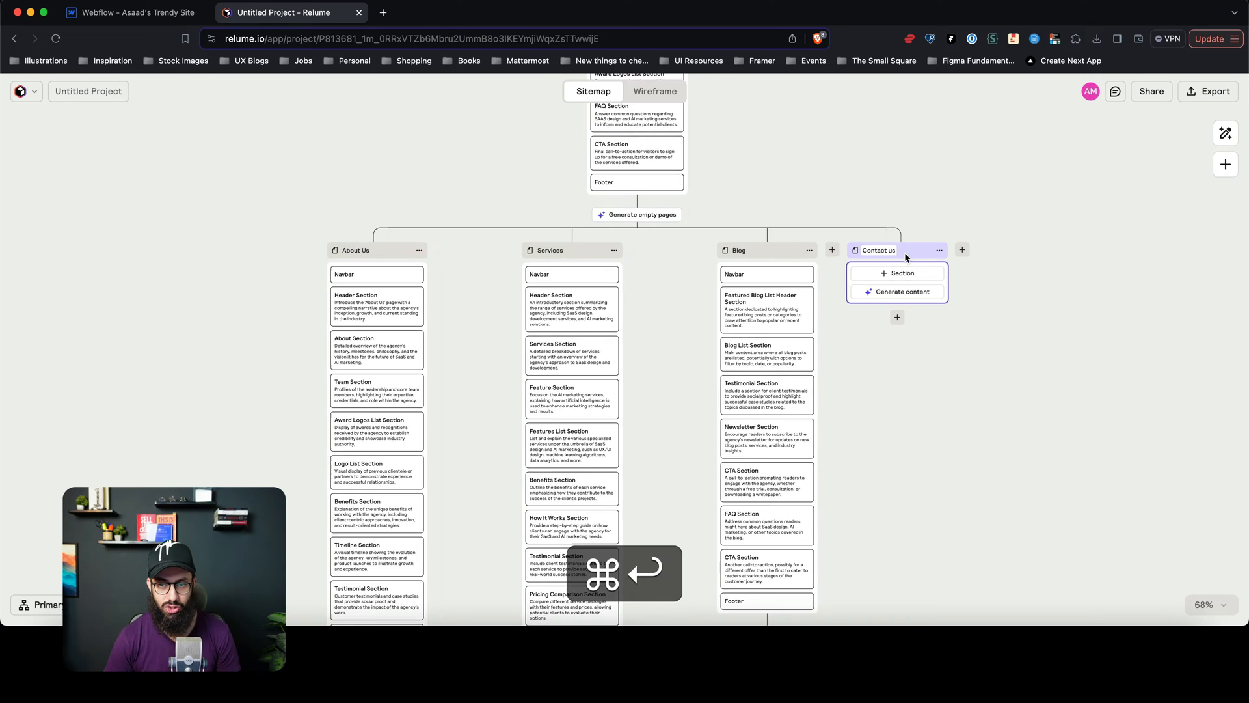
click(901, 290)
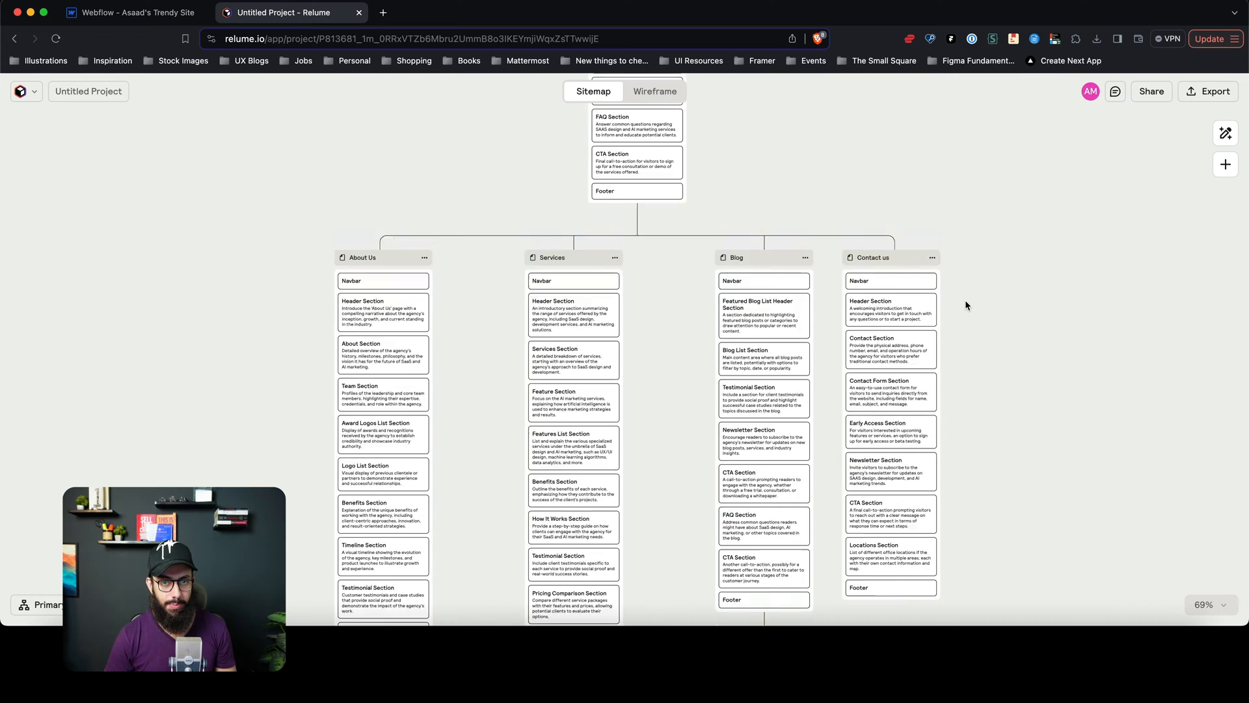
Switch to the wireframes view and name the project 'Agency Wireframe'
click(655, 91)
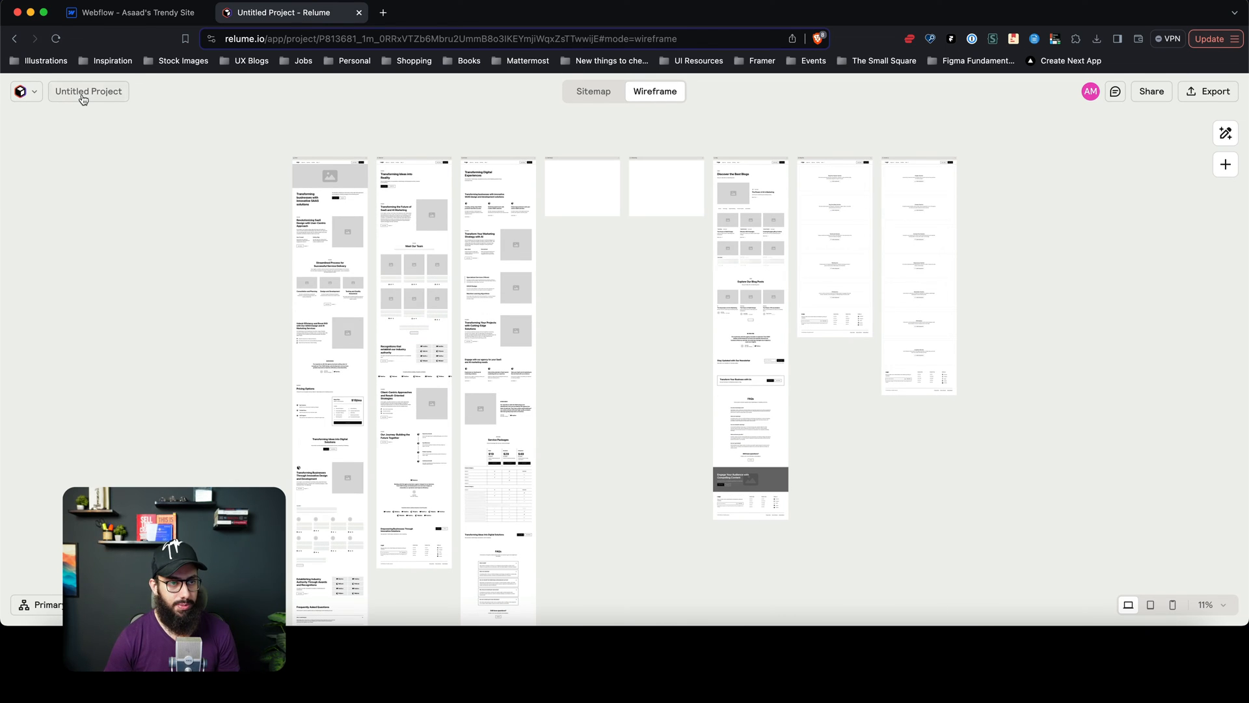
key(shift+a)
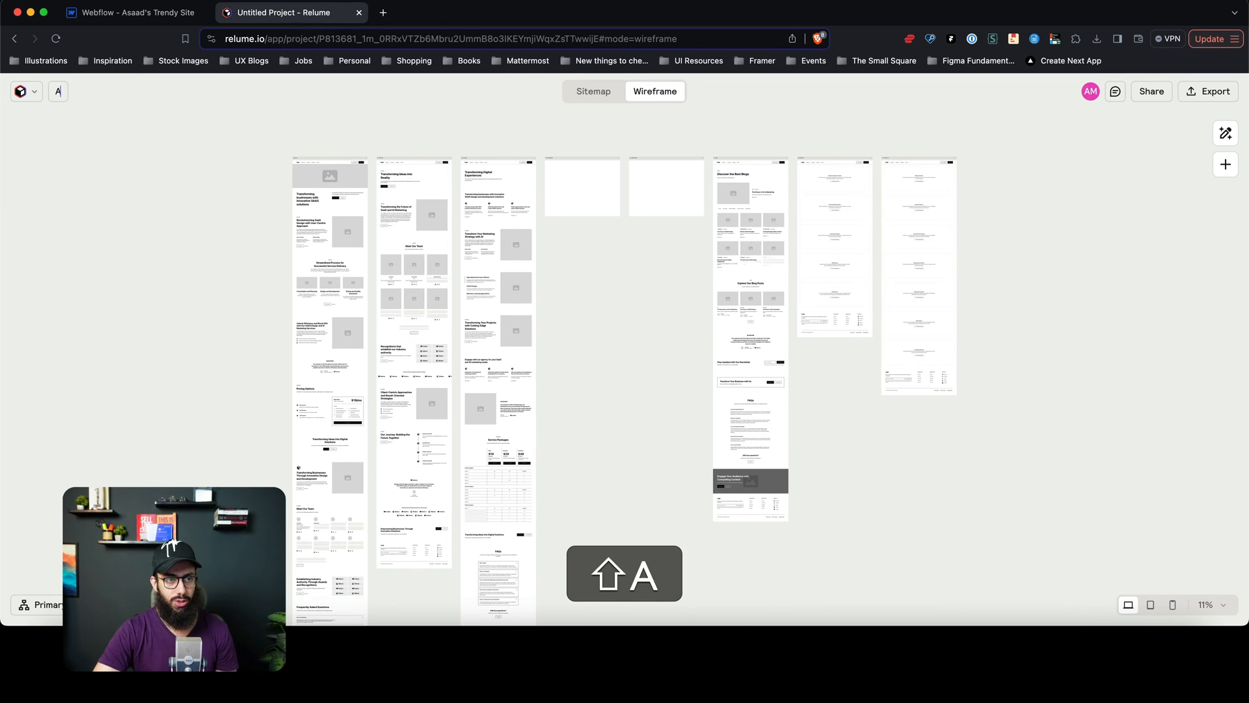
text(Agency Wbe)
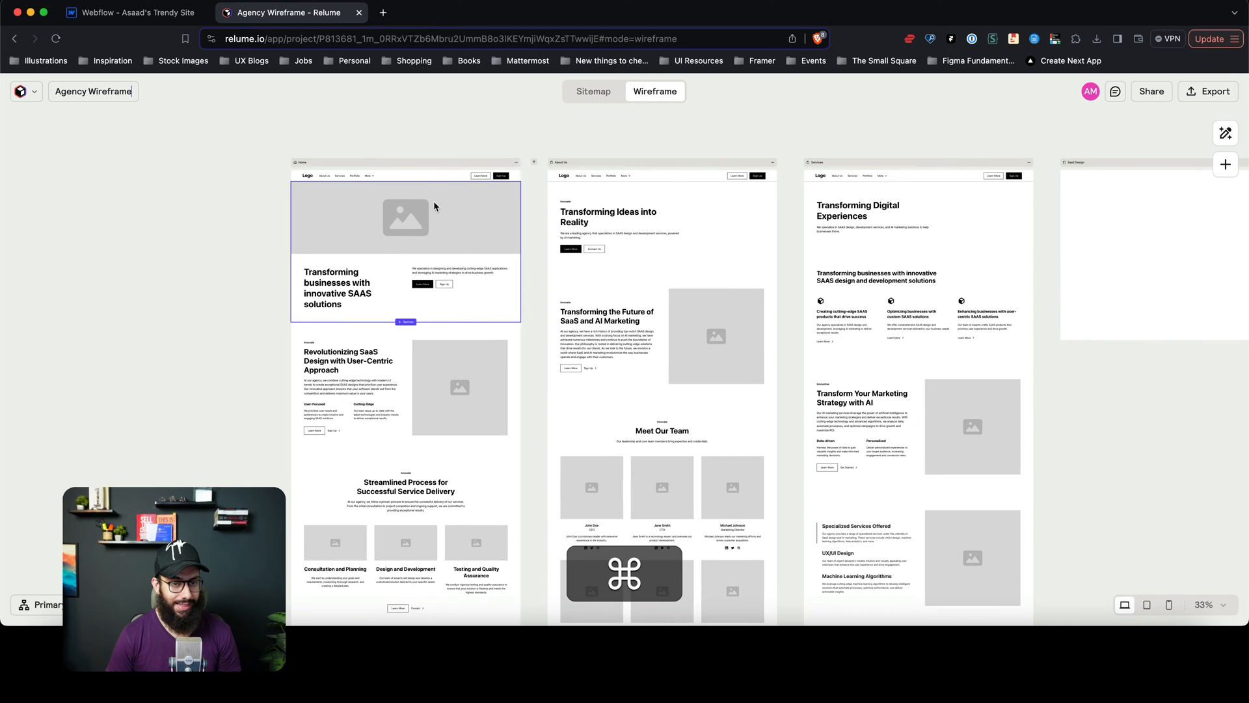
scroll(down, 3)
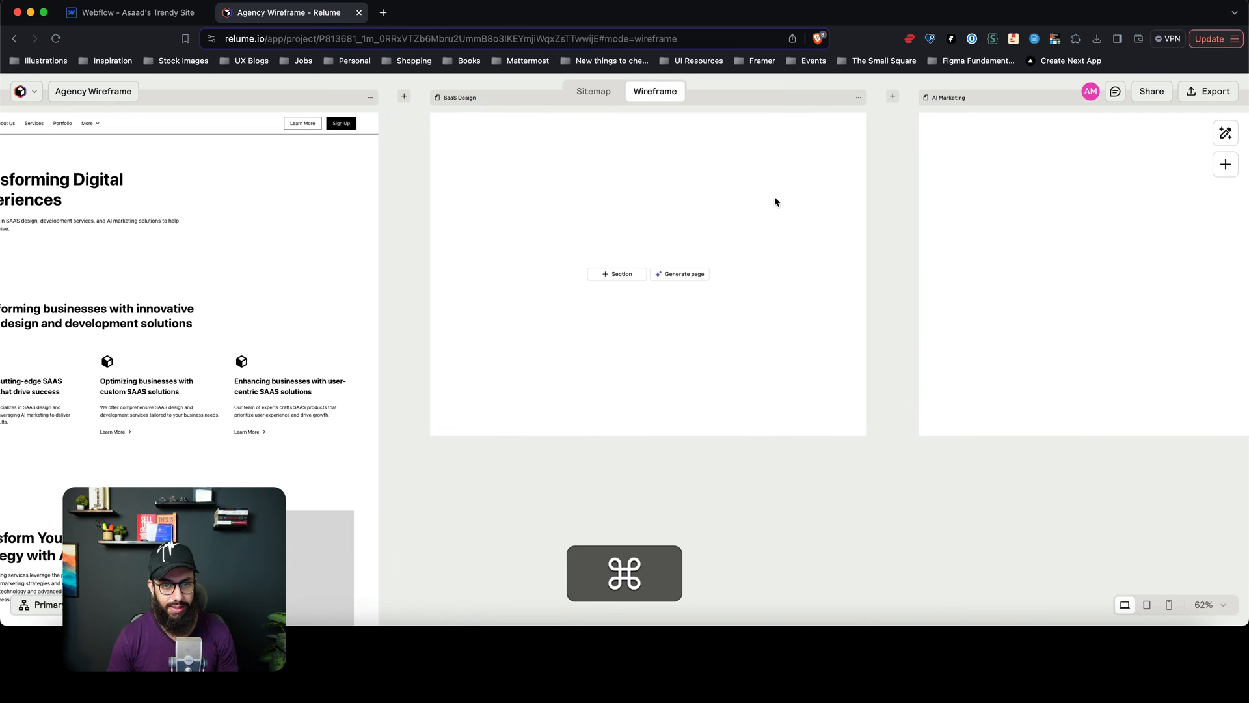
Generate wireframe sections for the empty SaaS Design and AI Marketing pages
click(678, 273)
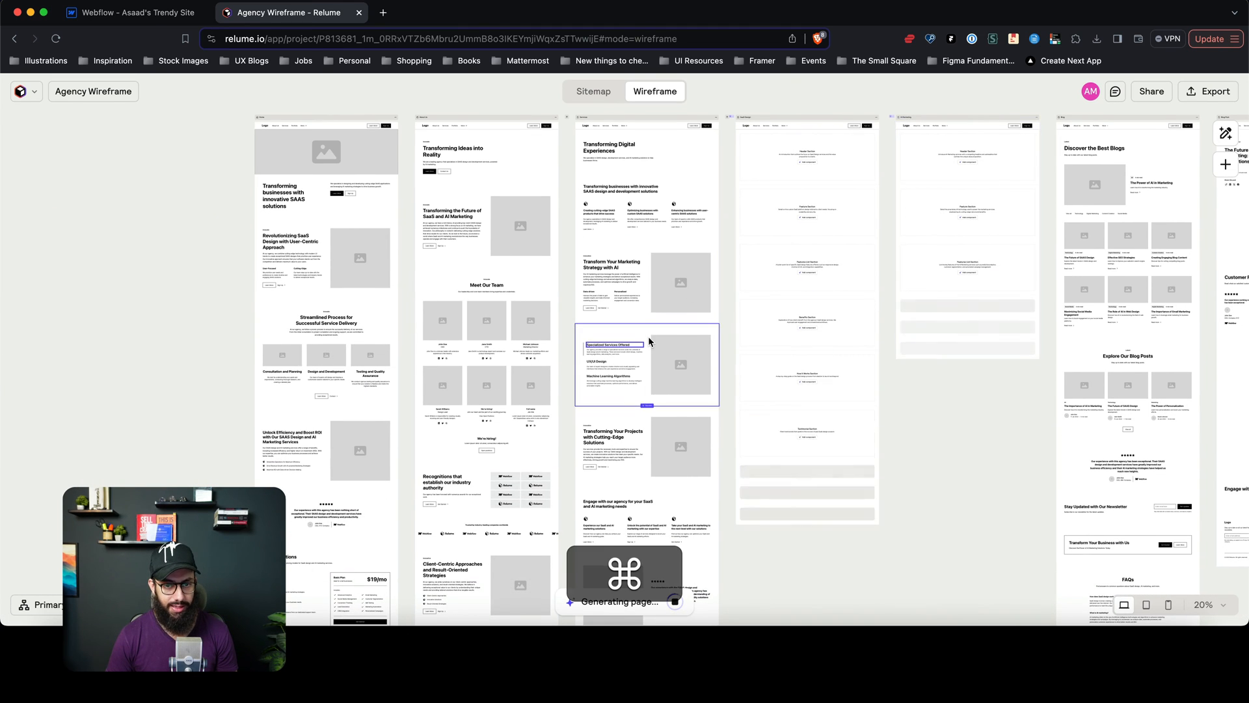
click(646, 367)
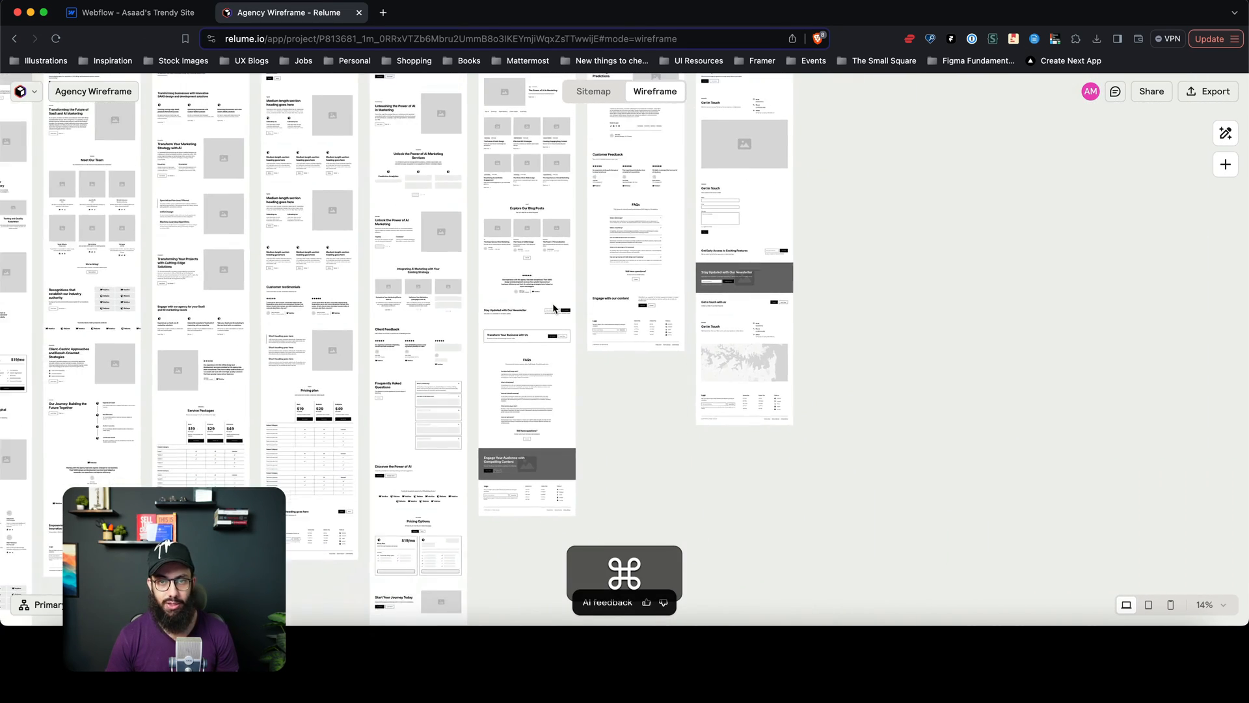
scroll(down, 3)
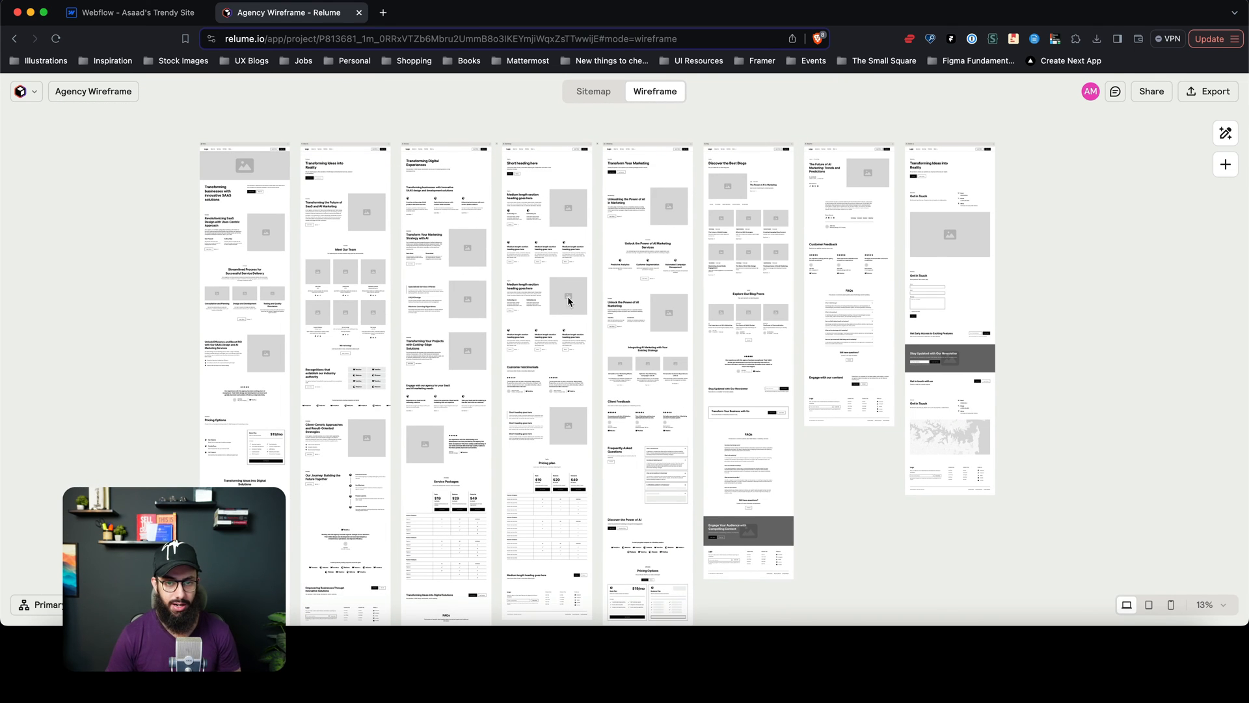
scroll(down, 3)
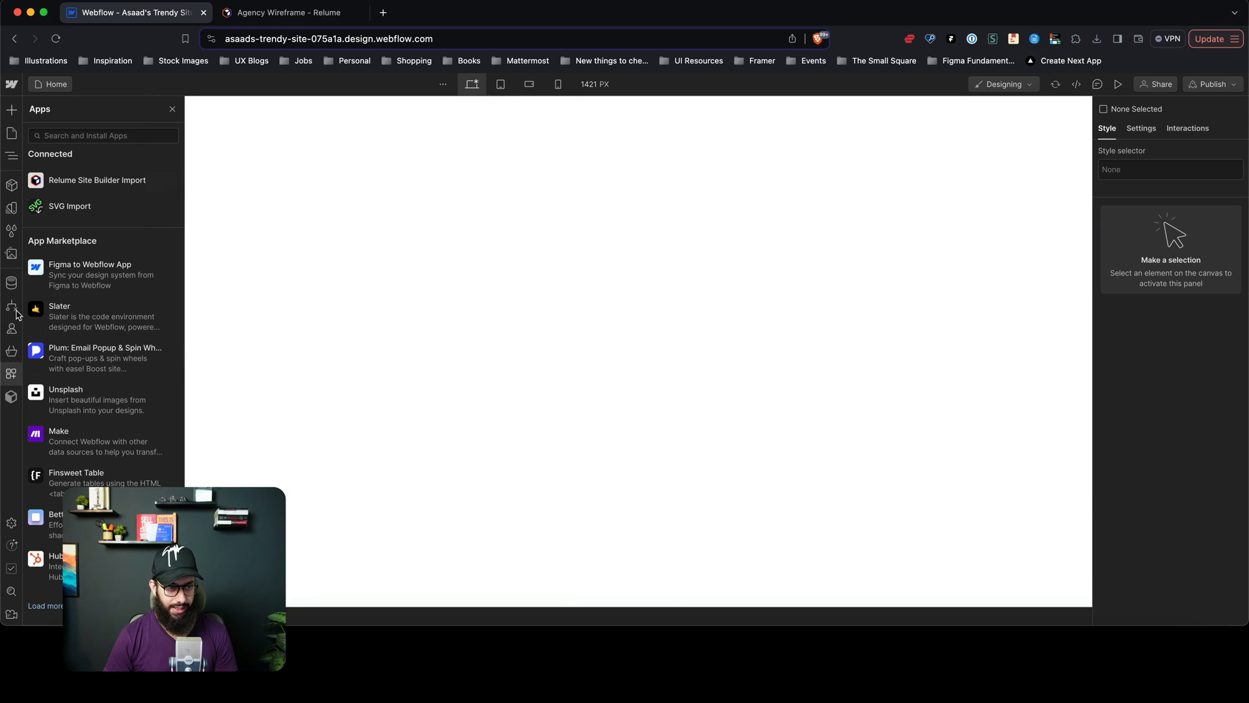
mouse_move(95, 179)
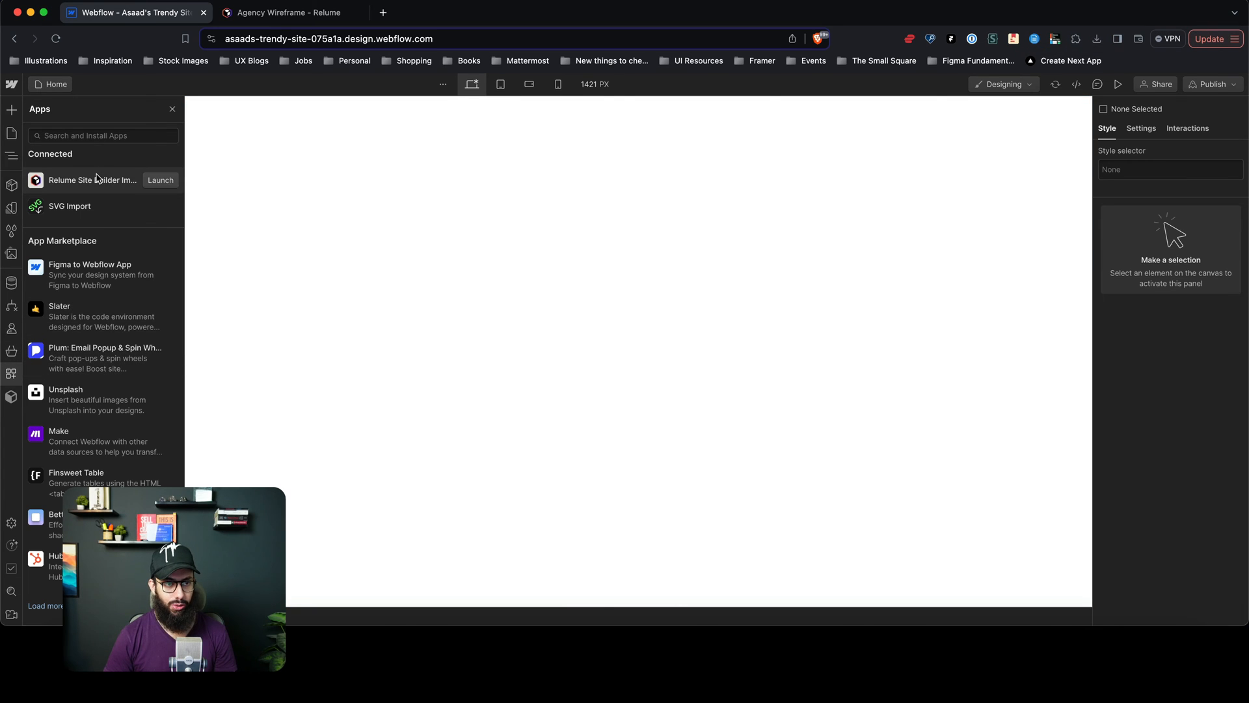
Launch Relume Site Builder Import, add the Agency Wireframe Primary Sitemap pages, and view the suggested Style Guide starter
click(159, 180)
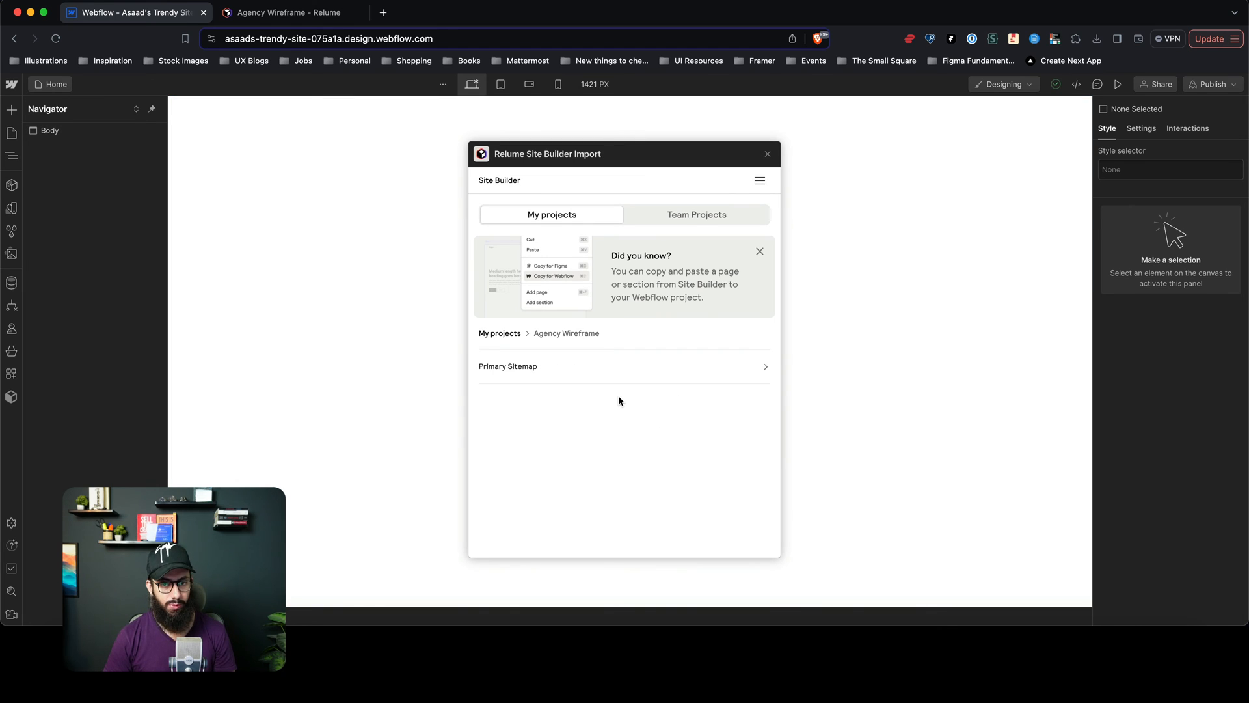
mouse_move(712, 373)
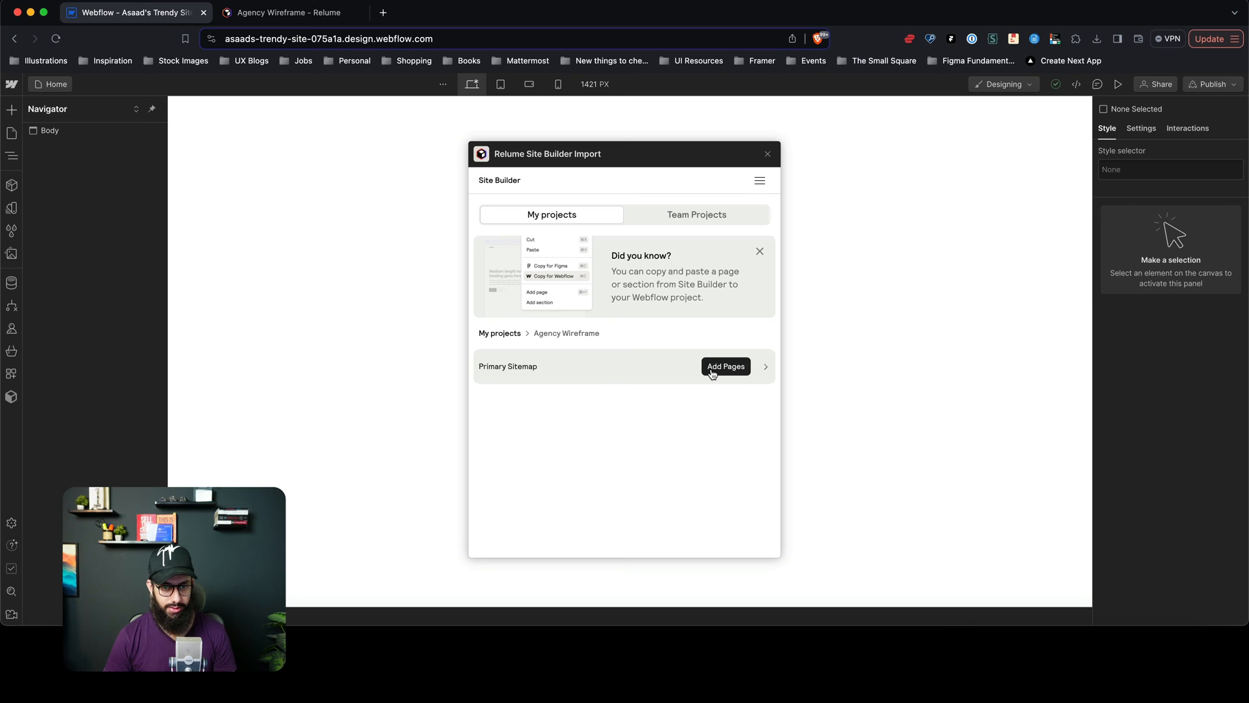
click(725, 366)
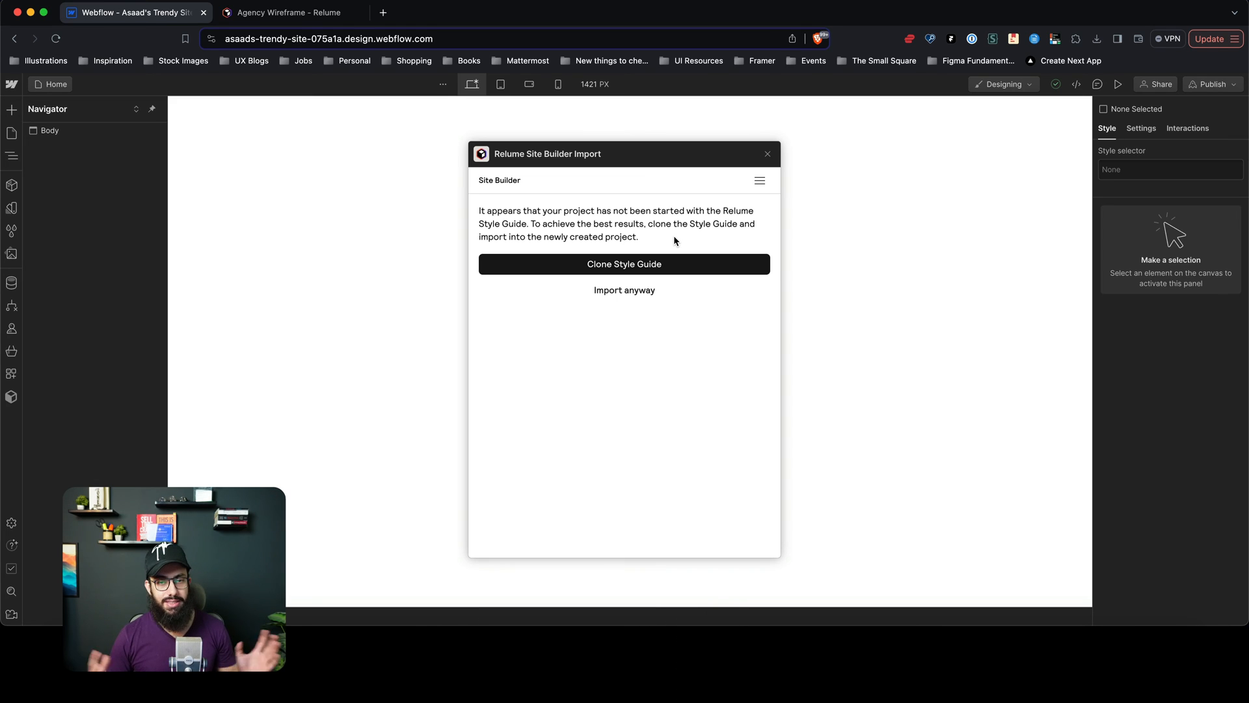
click(624, 265)
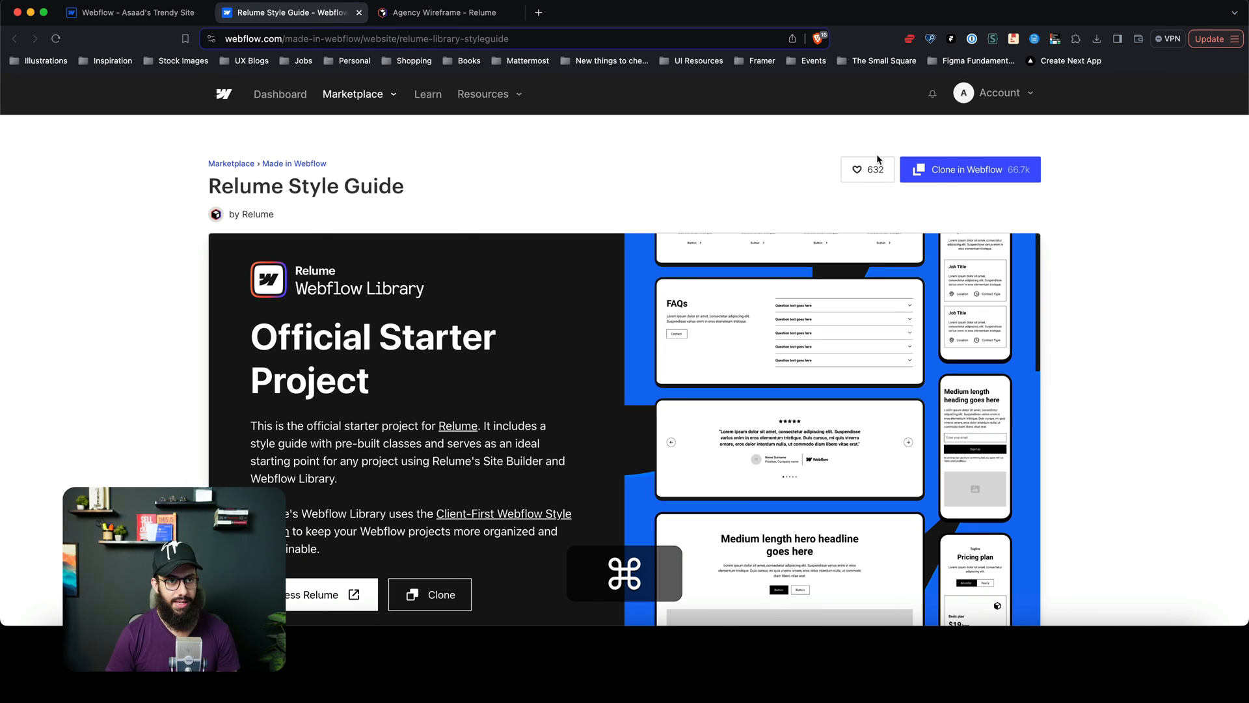
Return to the Webflow site and import the pages anyway without cloning the style guide
click(134, 11)
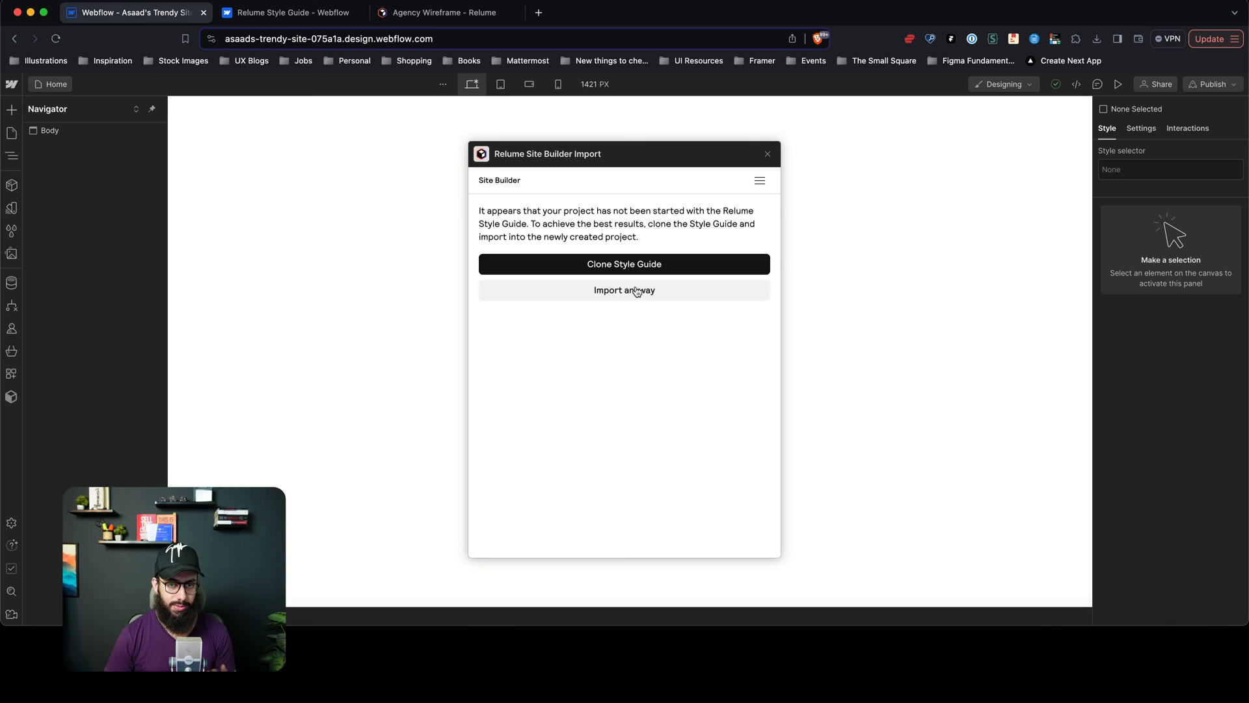
click(623, 290)
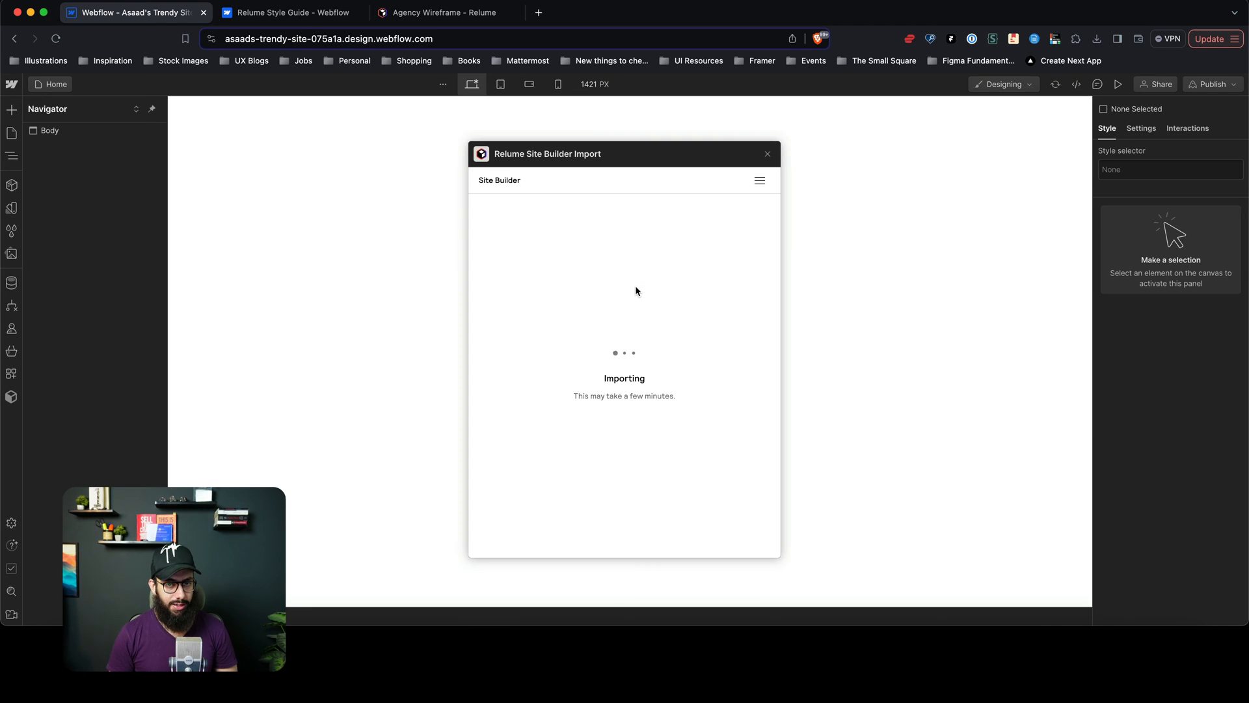
Wait through the import until the Home page with its SaaS hero appears on the canvas
click(50, 130)
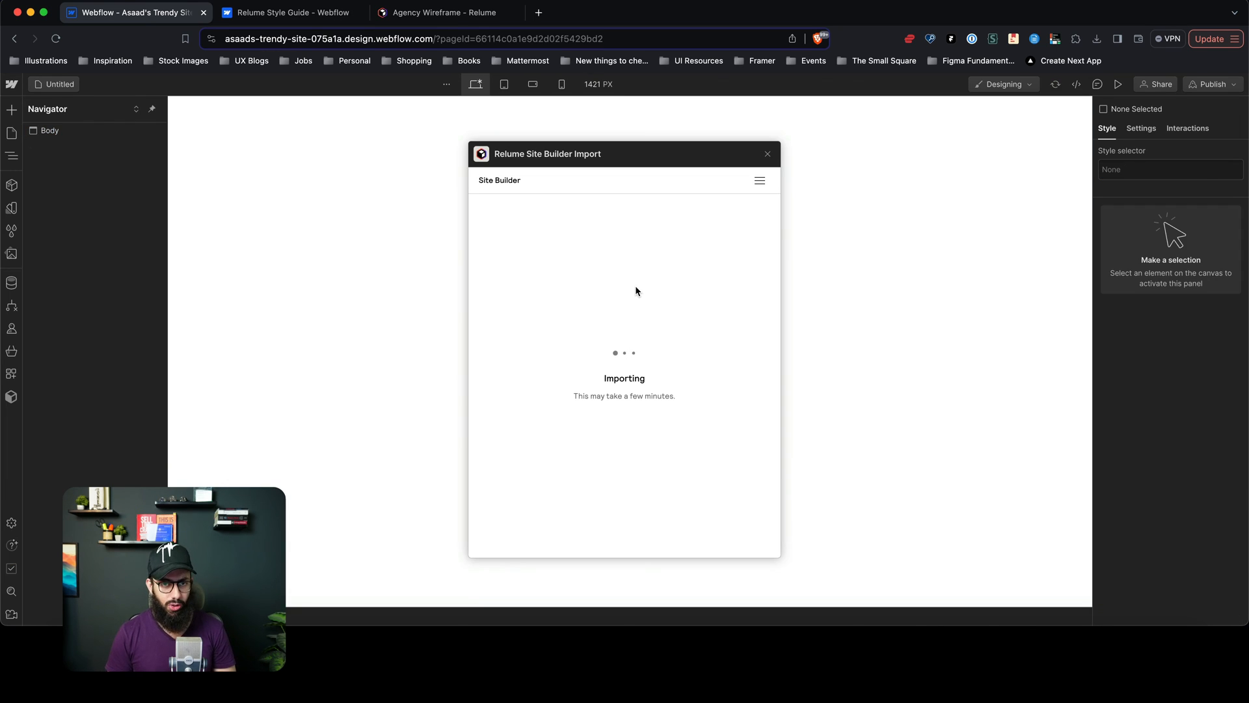
click(49, 131)
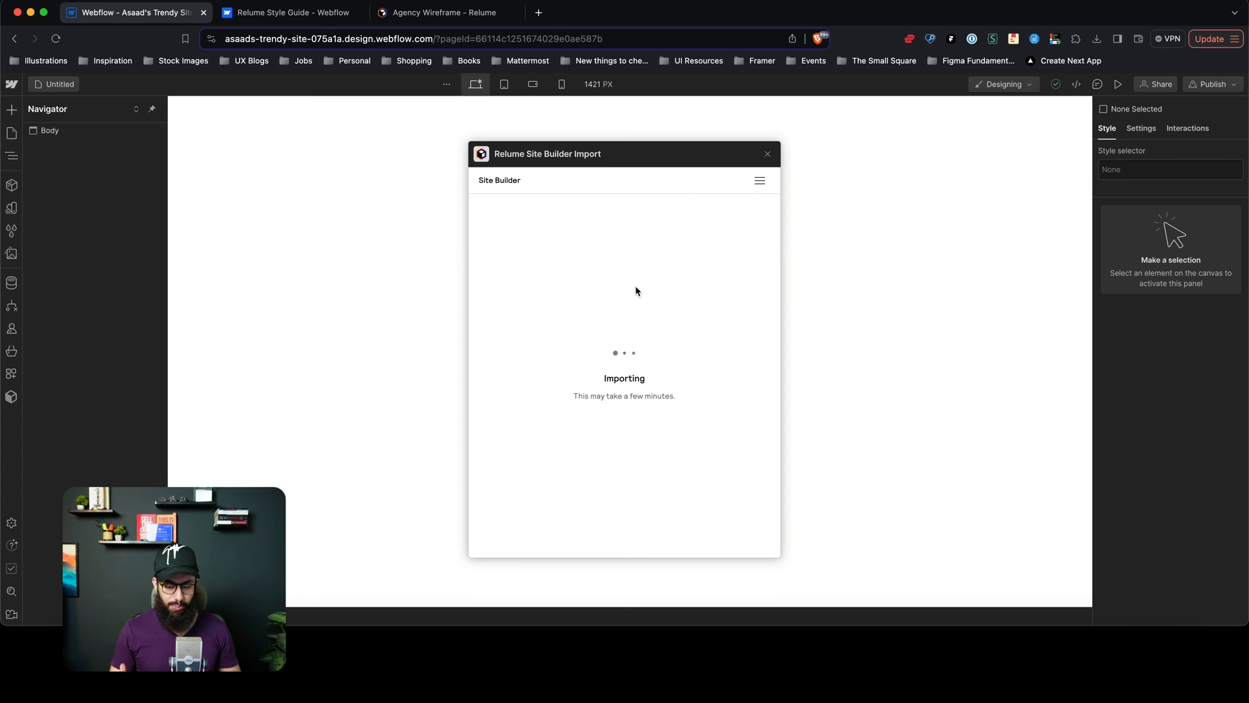
click(49, 130)
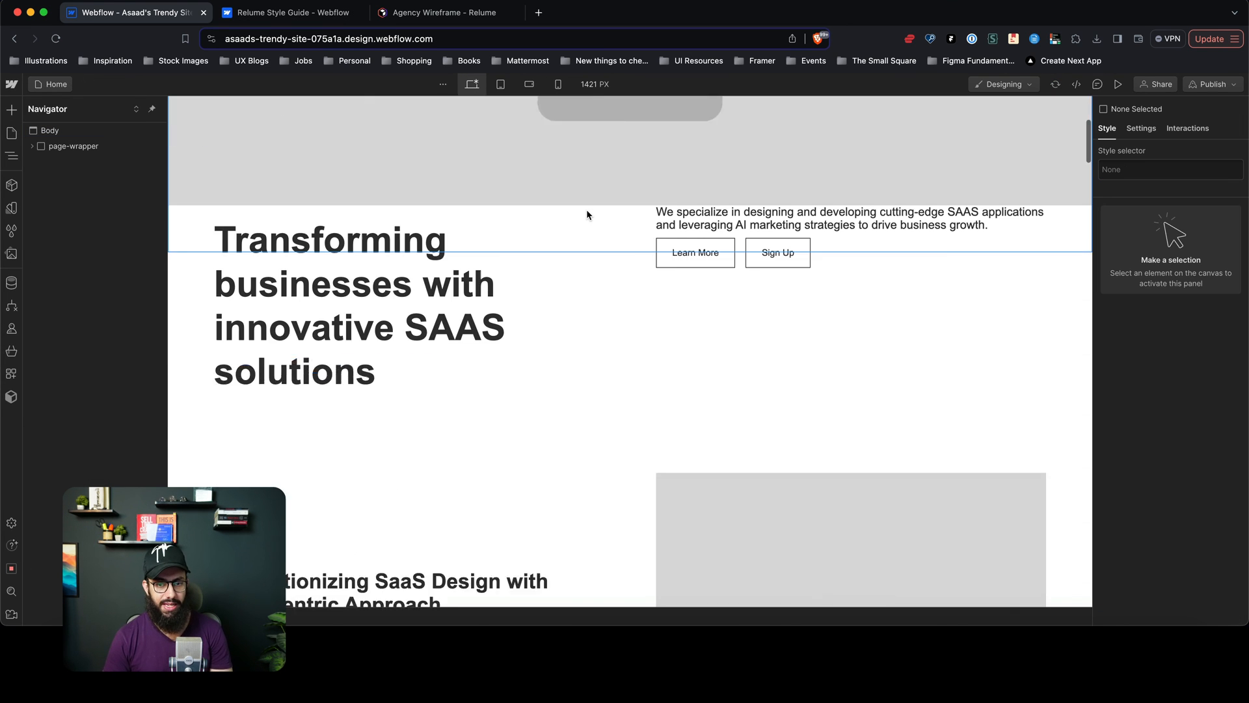
Scroll to the Meet Our Team section and inspect Jane Smith's team card structure in the Navigator
scroll(down, 3)
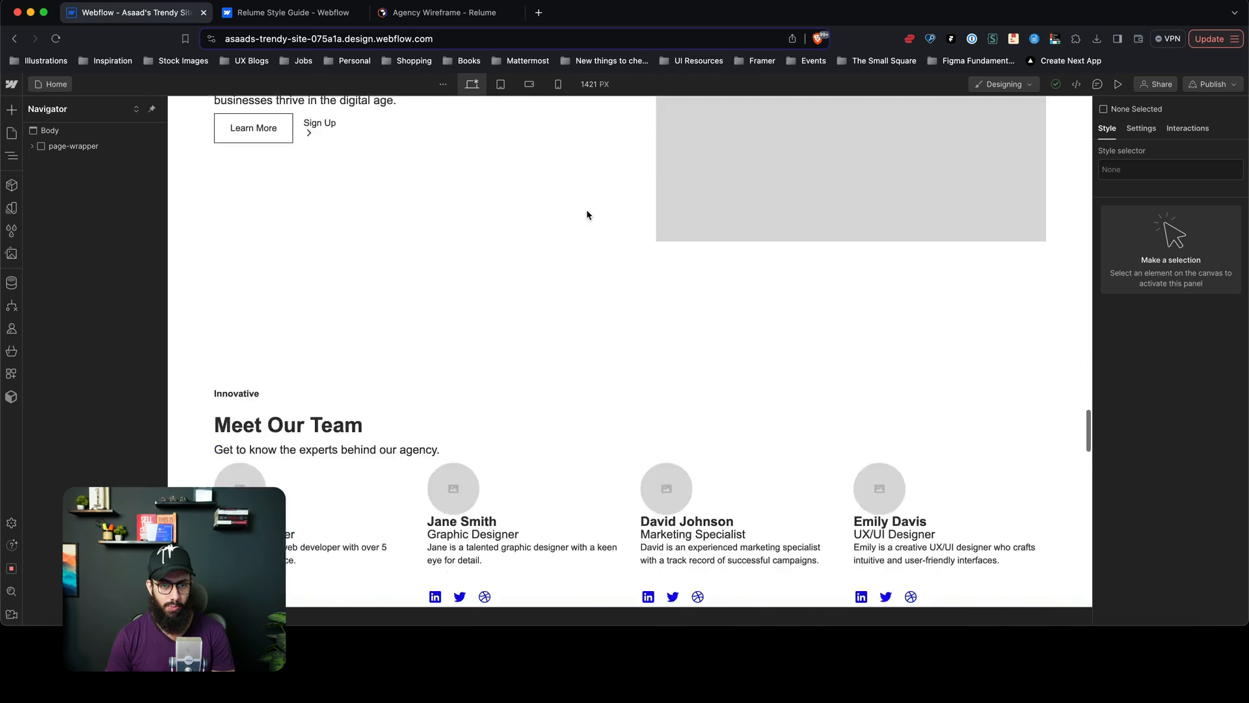
scroll(down, 3)
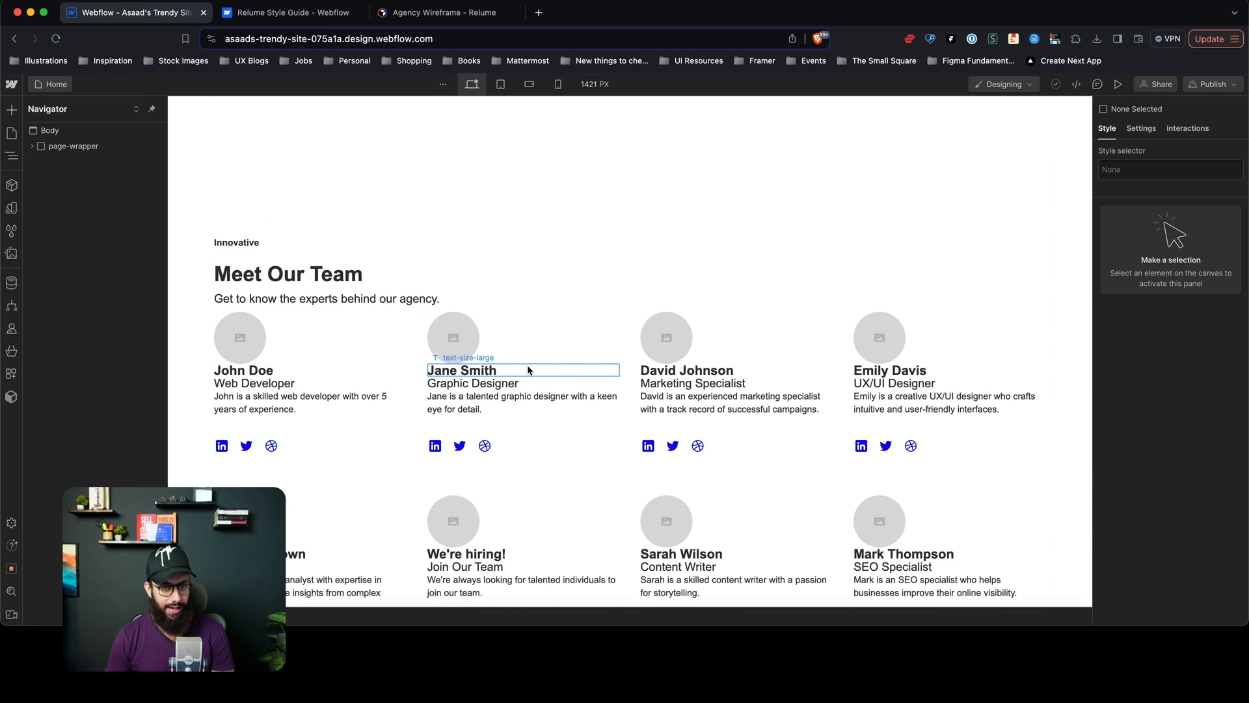
click(522, 370)
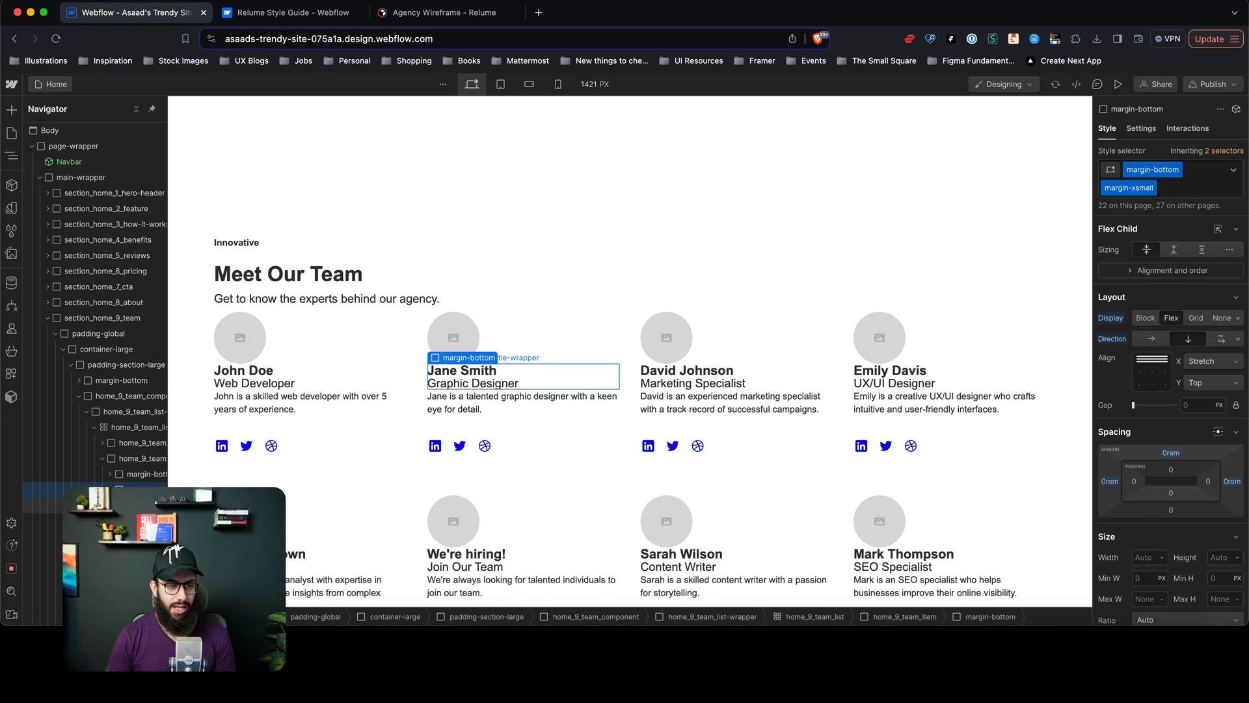